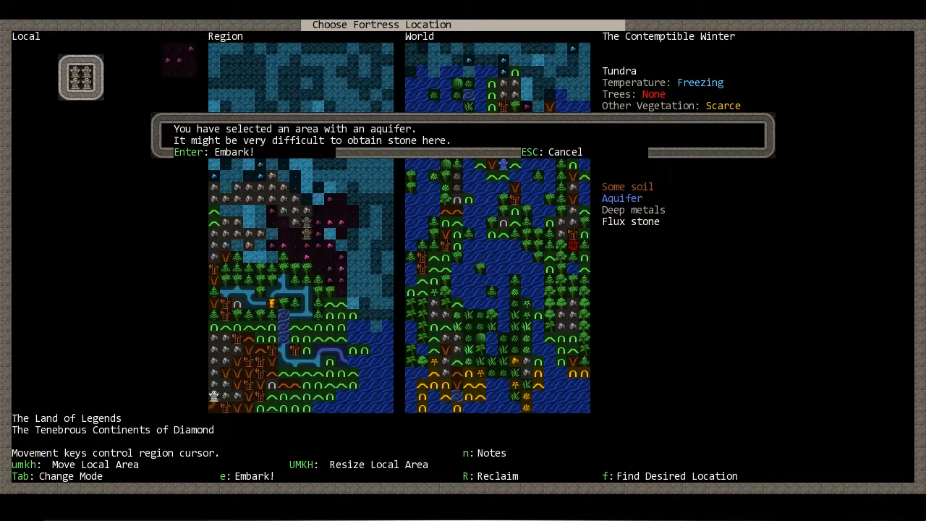
- Accept the aquifer warning and embark at the chosen tundra site
key(Enter)
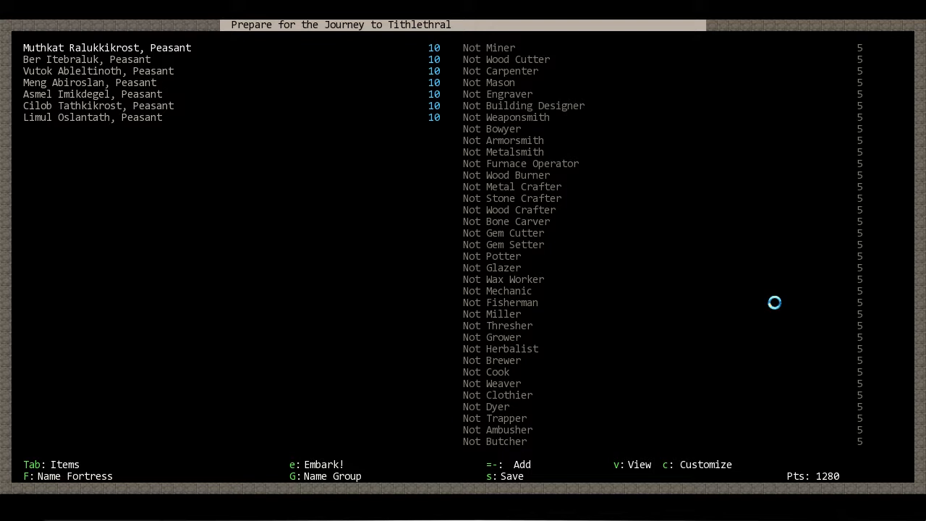
- Start the expedition with the seven-peasant party and arrive at the paused fortress map
click(312, 463)
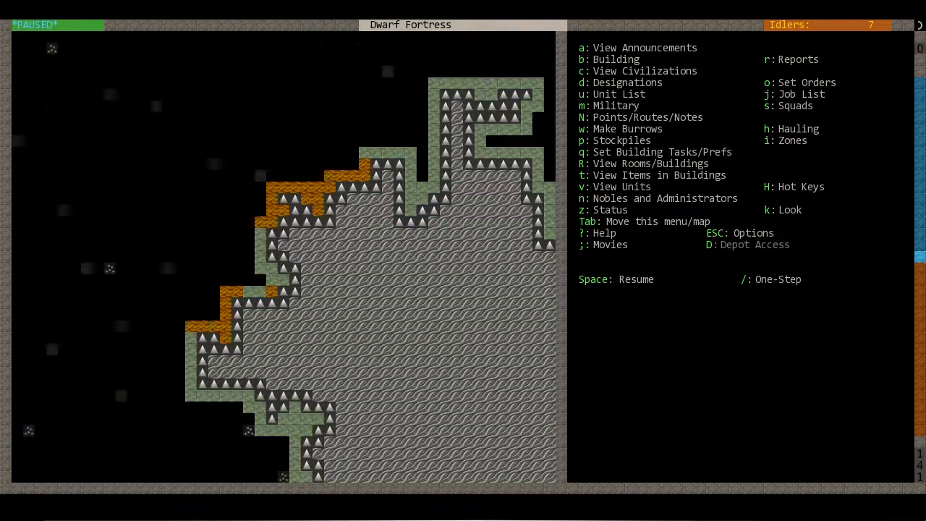
- Mark a room and a corridor north of the wagon for mining
scroll(right, 3)
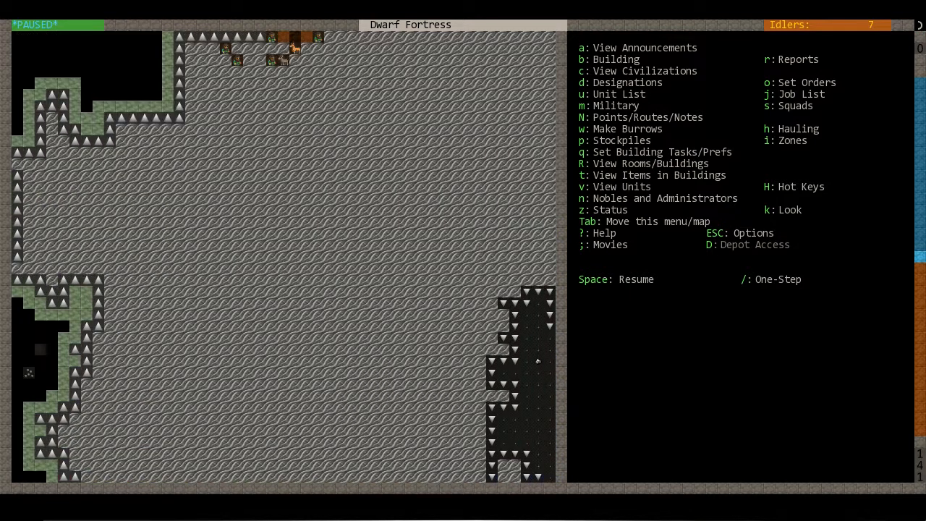
key(d)
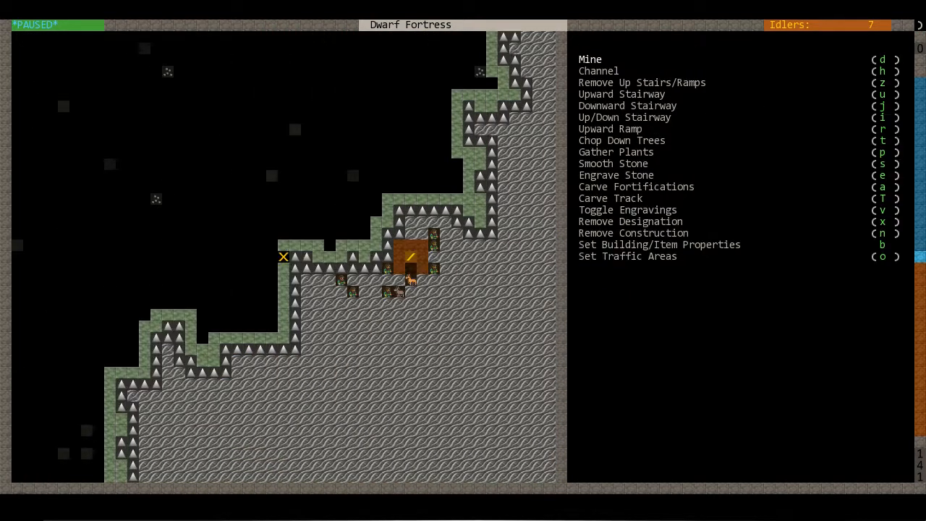
mouse_move(298, 245)
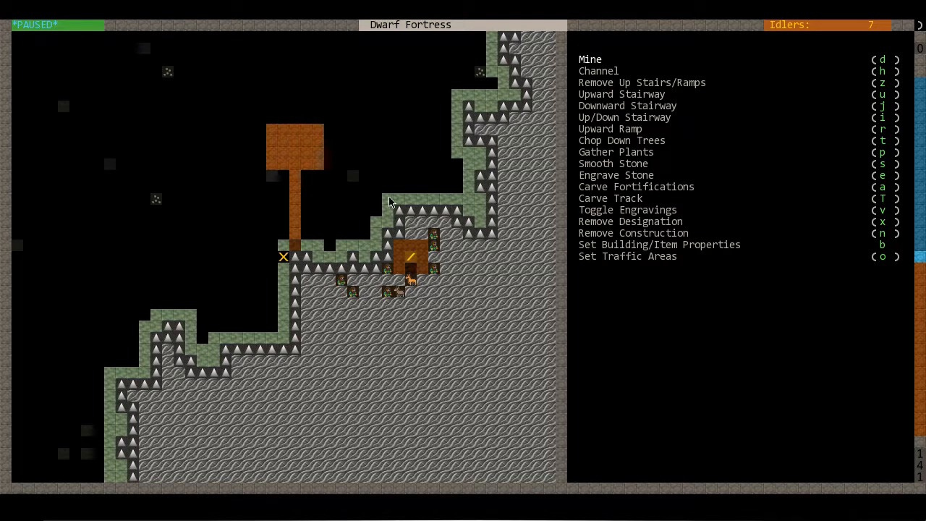
key(Escape)
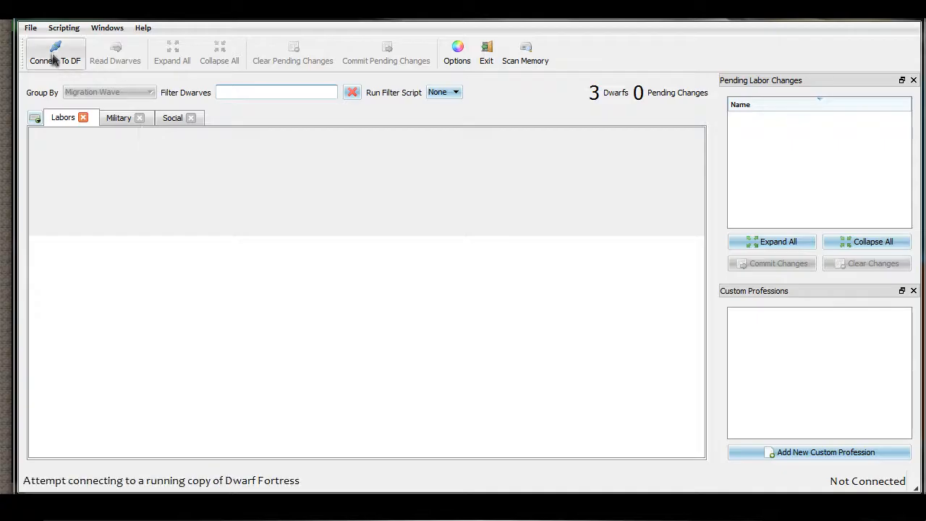
- Connect Dwarf Therapist to the game and queue Mining, Wood Cutting and Carpentry labors
click(55, 52)
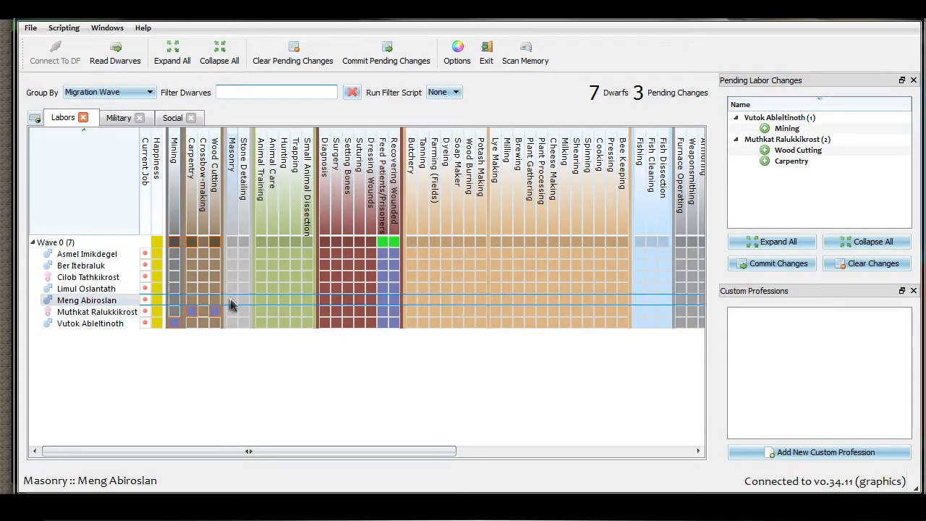
click(231, 299)
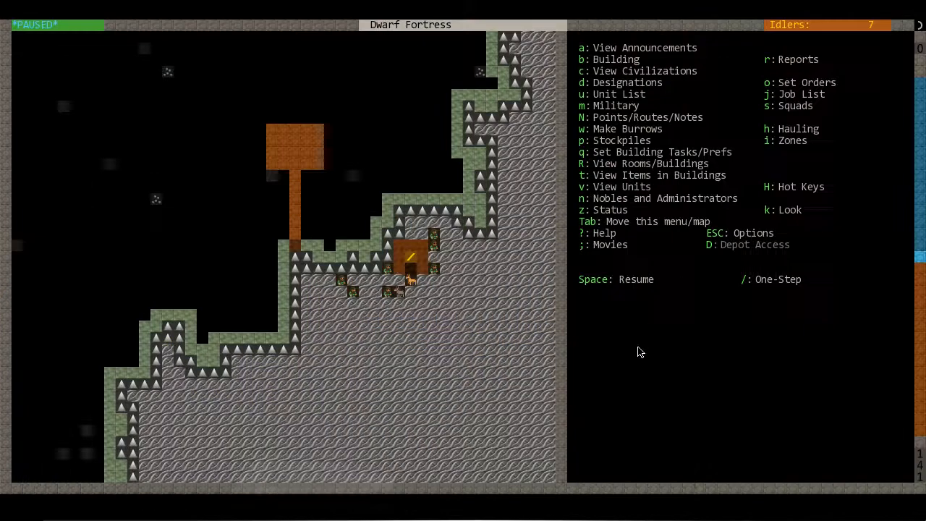
- Order the wagon dismantled and resume the game
key(space)
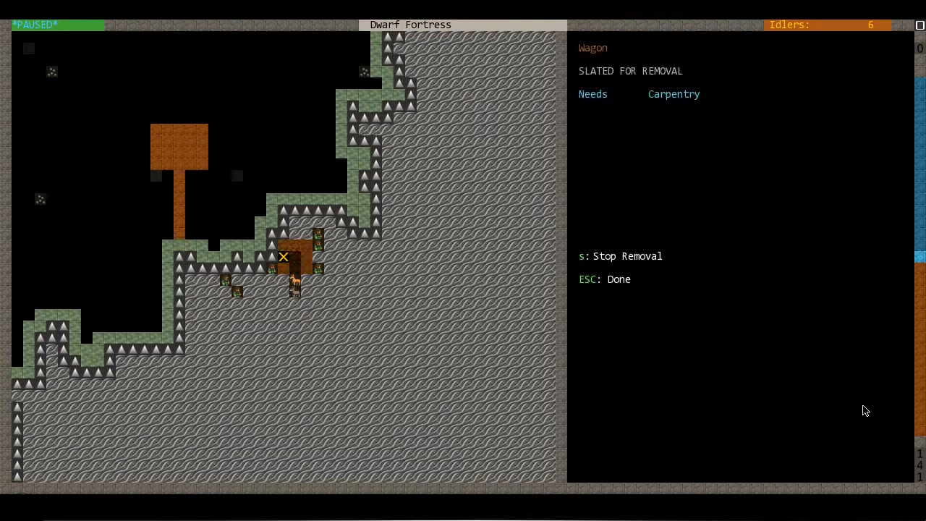
key(Escape)
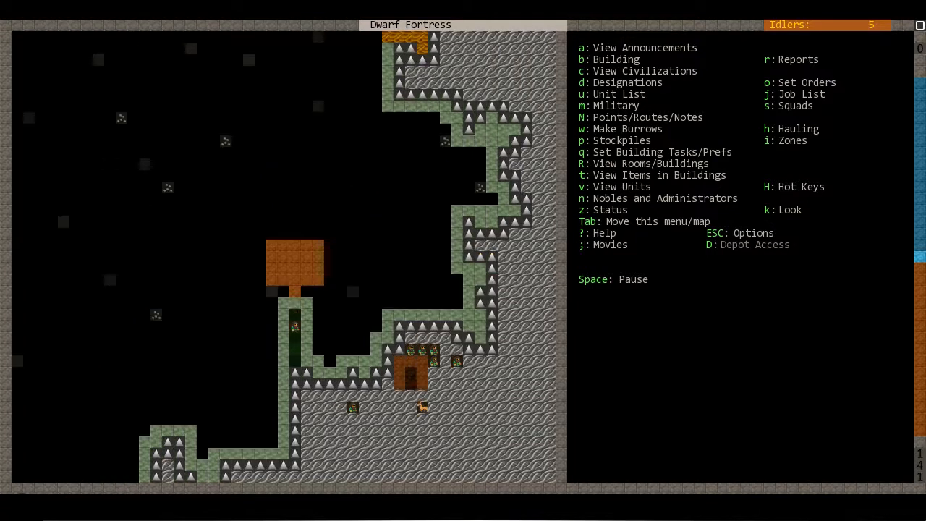
- Designate an up/down staircase in the new room and let play continue
key(d)
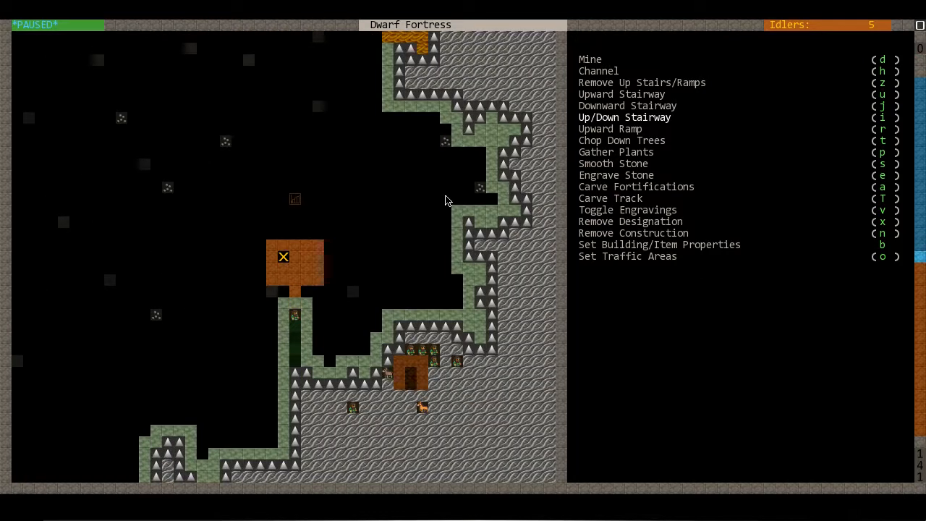
key(Escape)
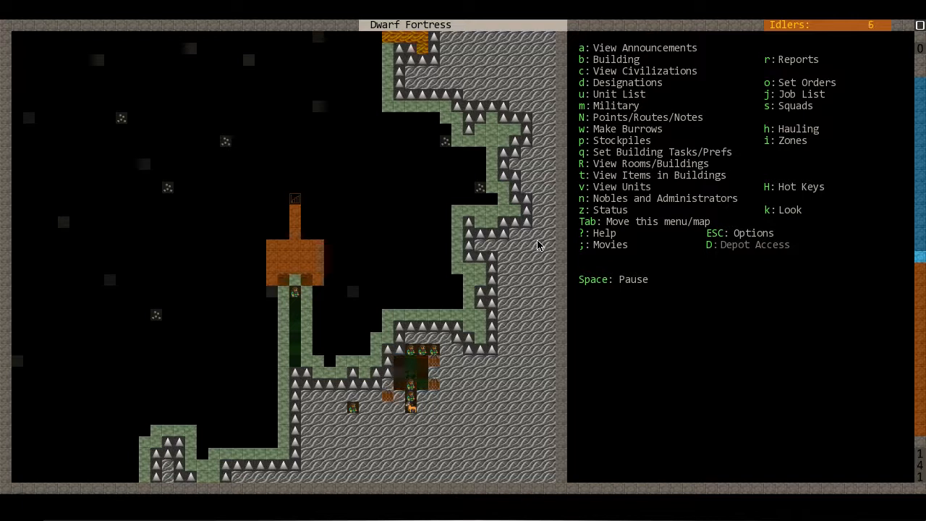
key(space)
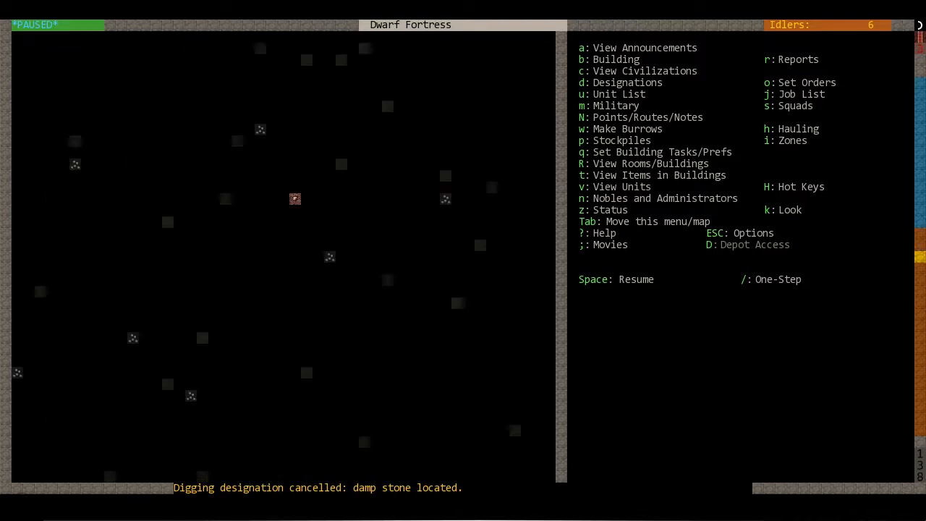
- Check the staircase spot one level down, then let the dwarves keep digging
key(k)
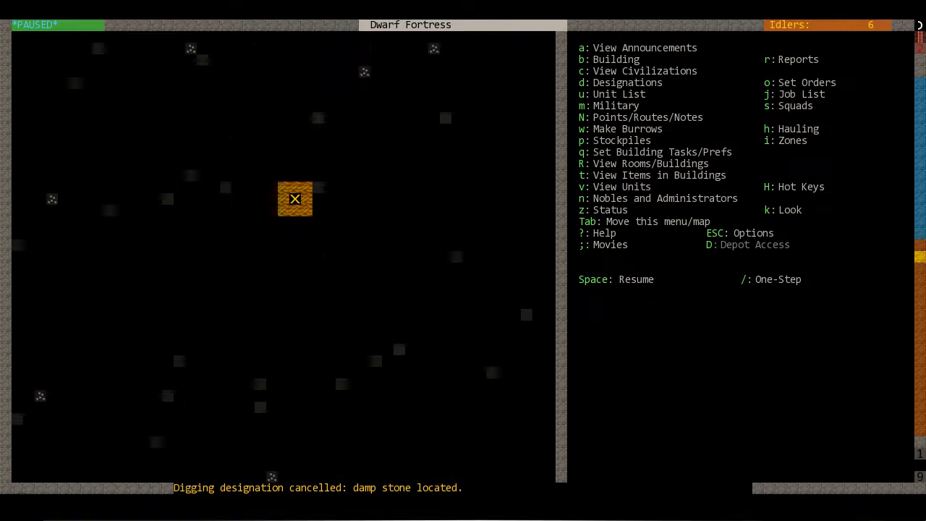
key(Space)
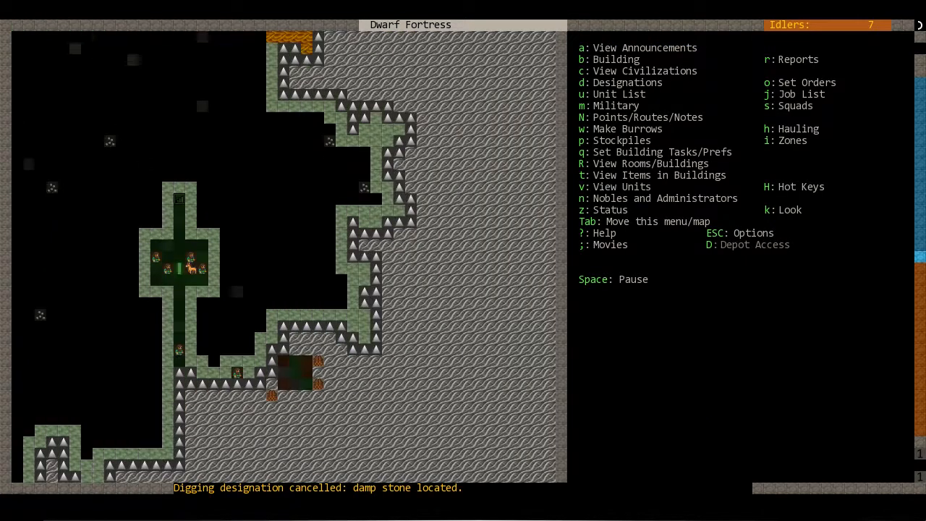
- Mark a small channel area beside the entrance and resume so it gets dug
key(d)
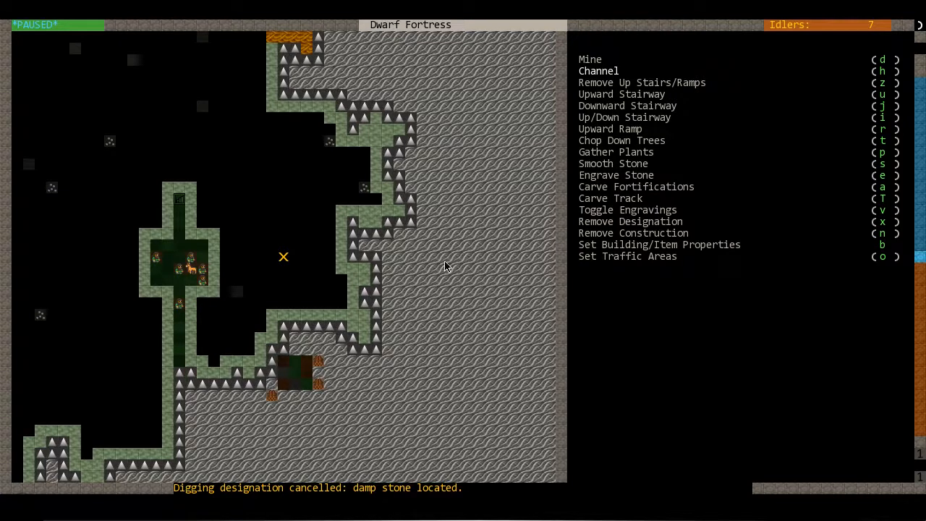
mouse_move(208, 403)
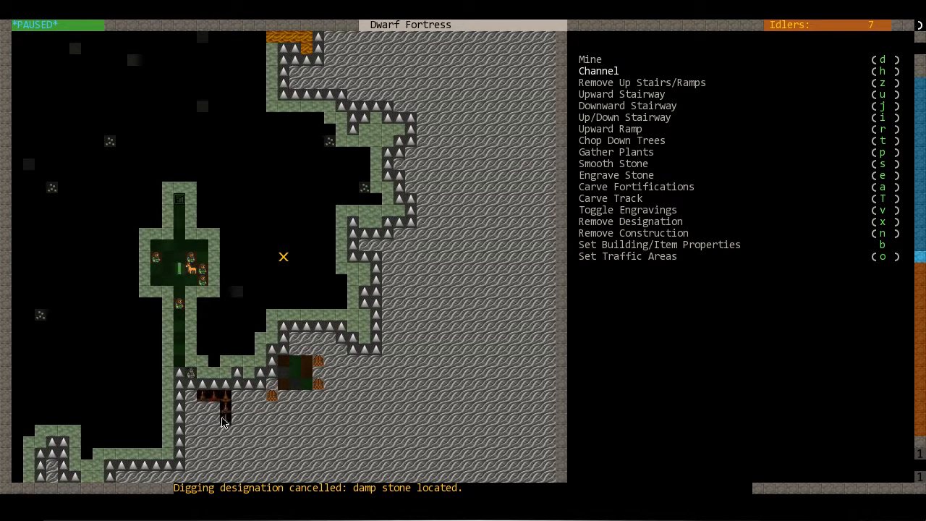
key(Escape)
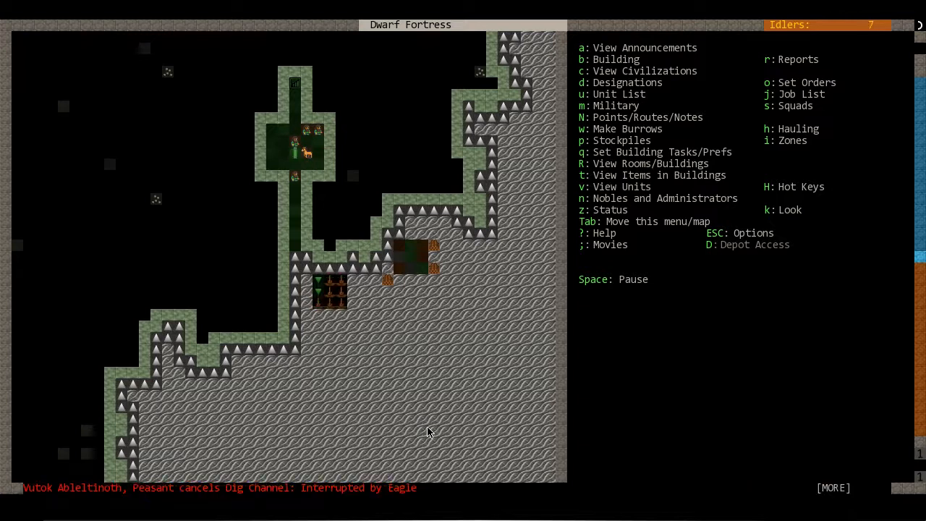
key(d)
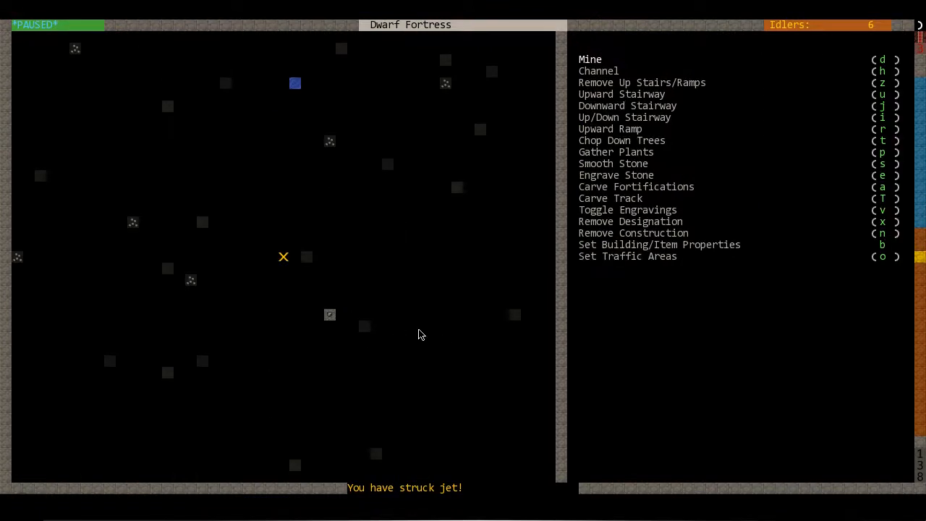
- Designate an up/down stairway on the lower level, then pause the game
key(Escape)
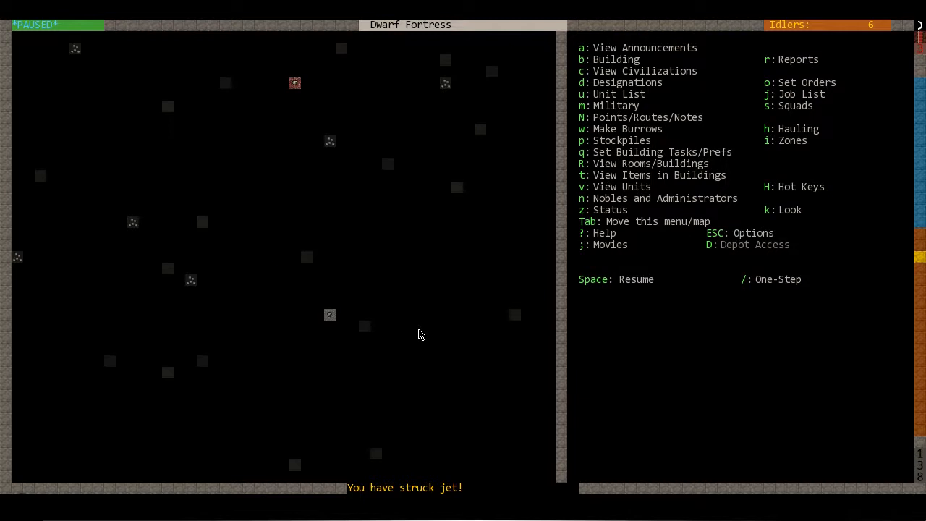
key(d)
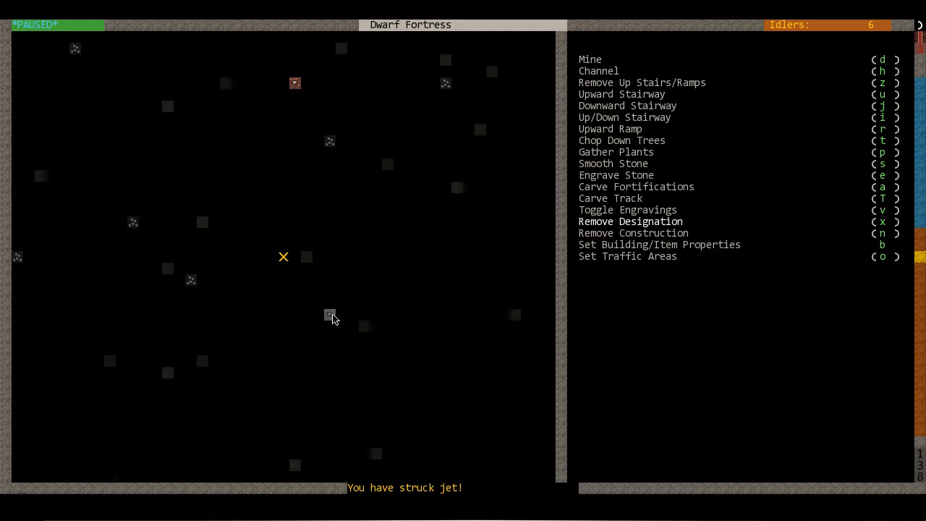
mouse_move(355, 321)
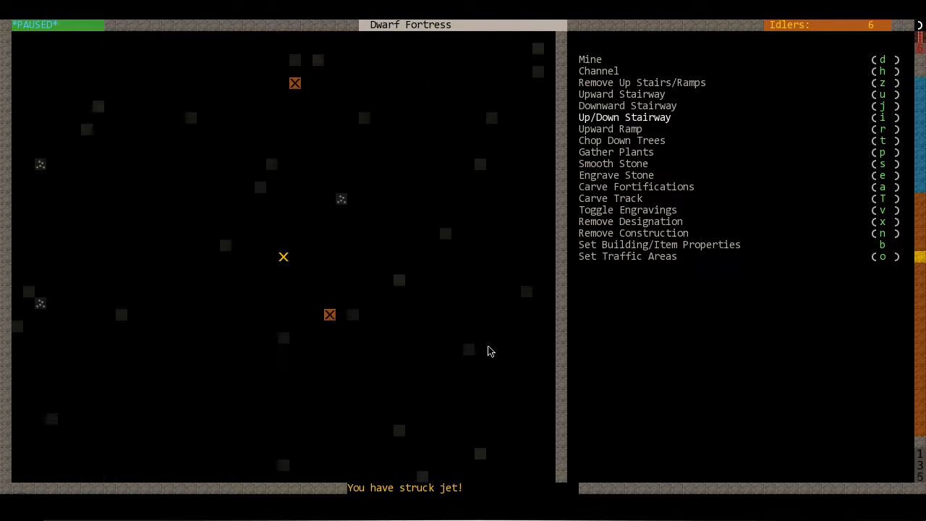
key(Escape)
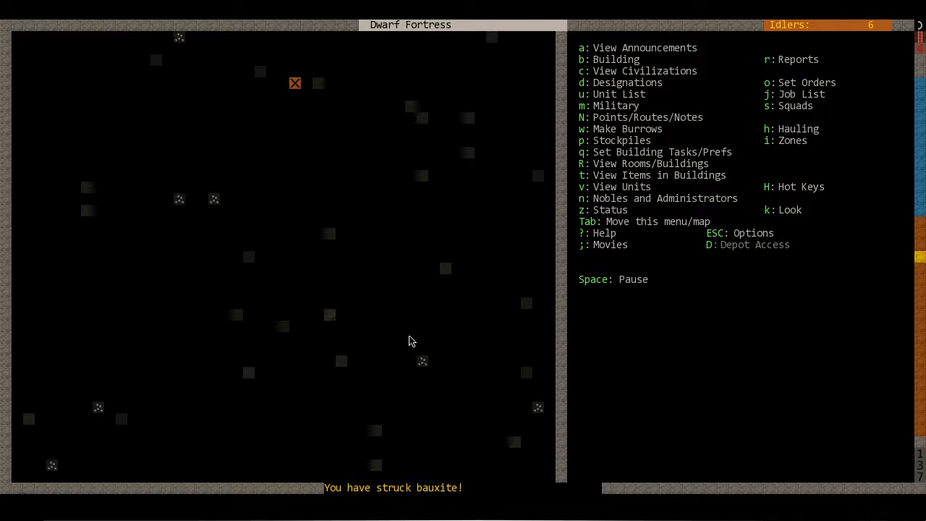
key(space)
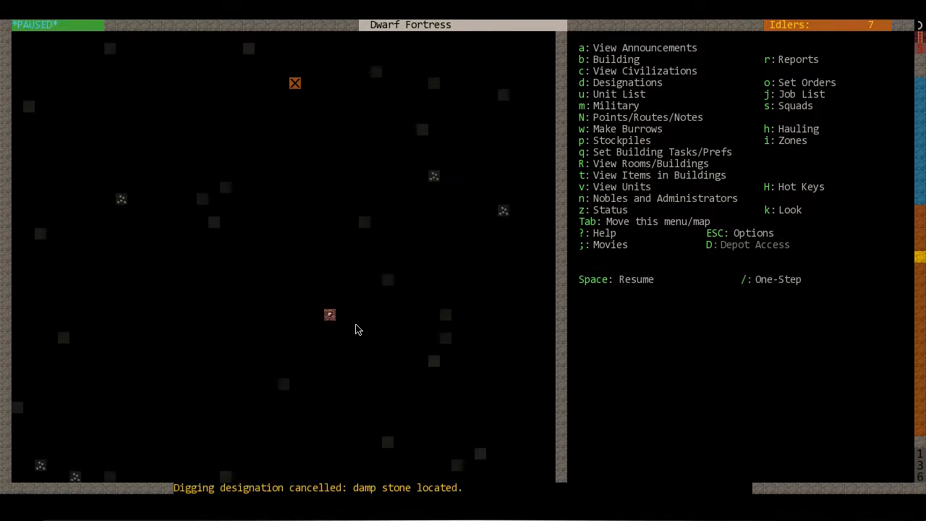
- Mark a small room around the stair tile and continue the up/down stair shaft downward
key(d)
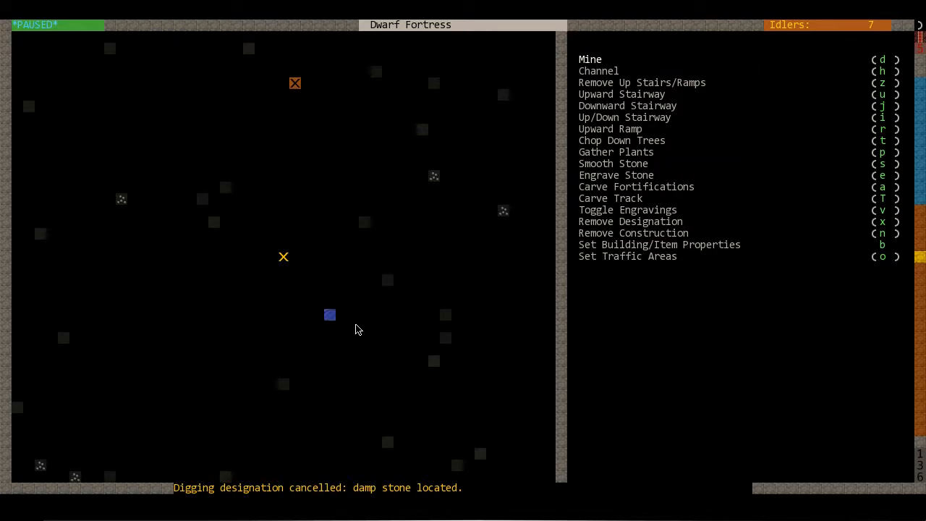
mouse_move(391, 327)
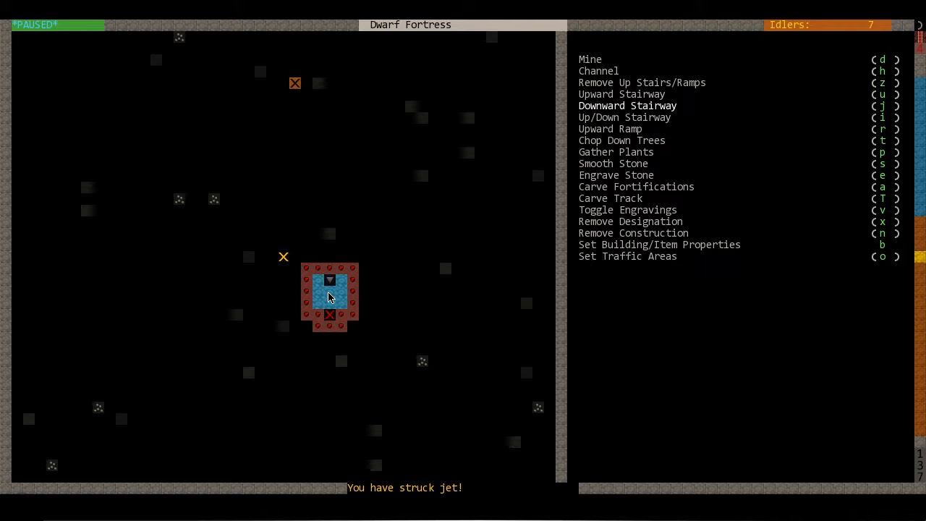
key(Escape)
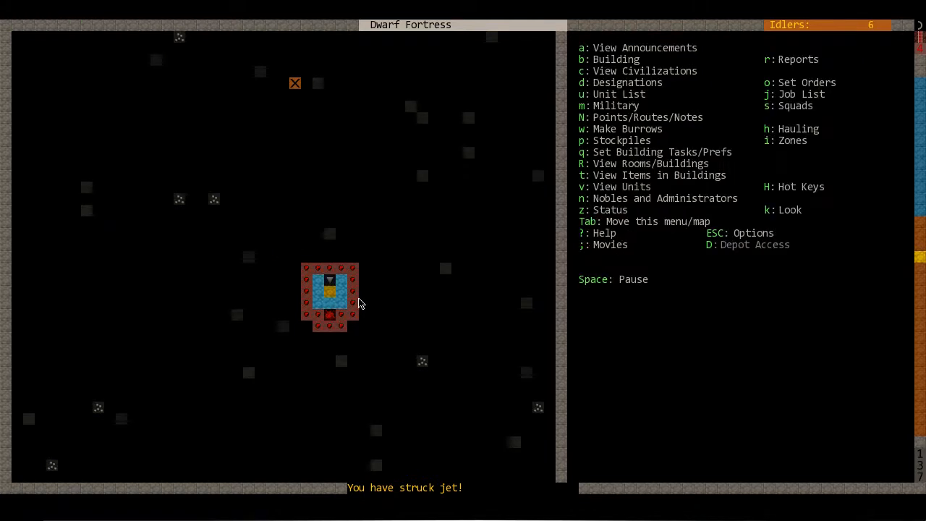
key(d)
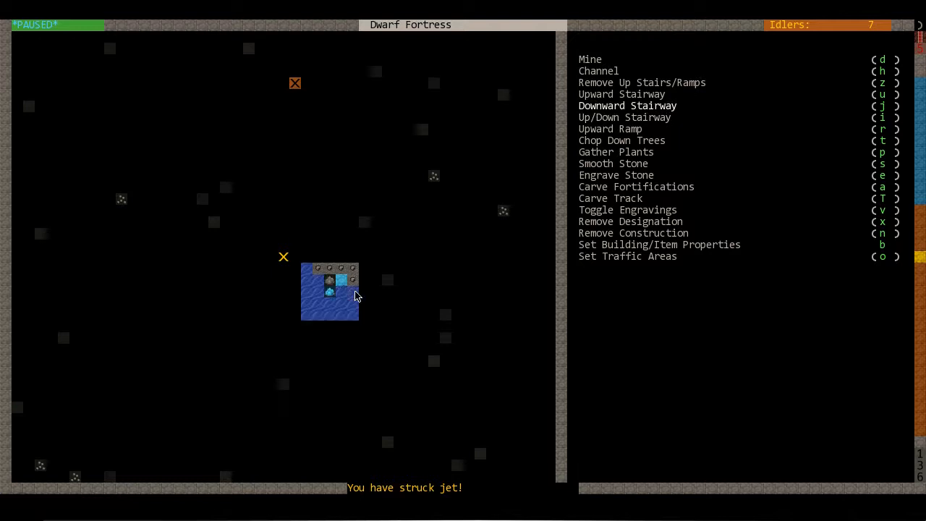
key(i)
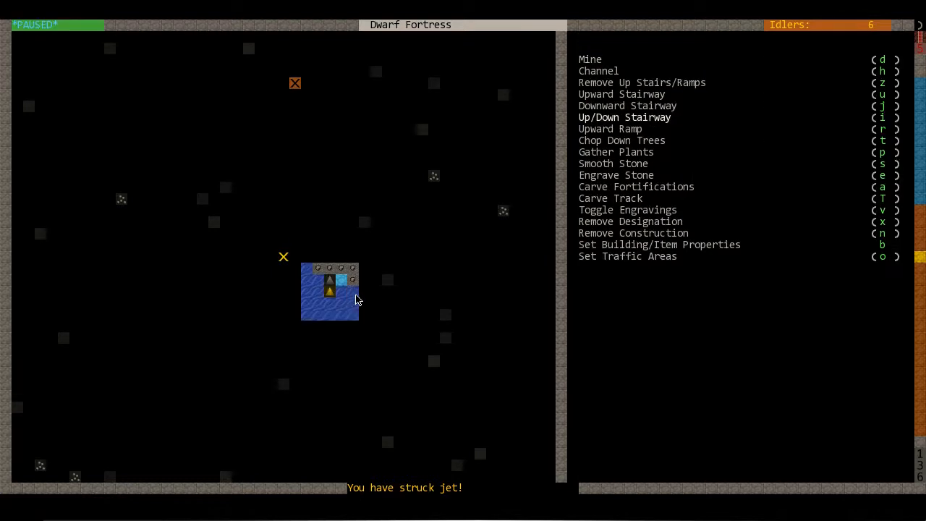
key(Escape)
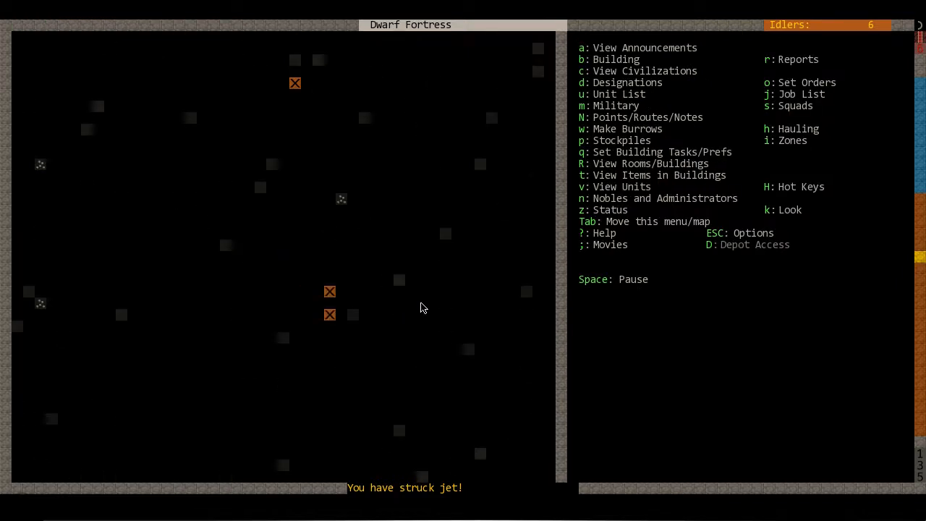
- Pause and resume play, then mark a small square a level deeper for digging
key(space)
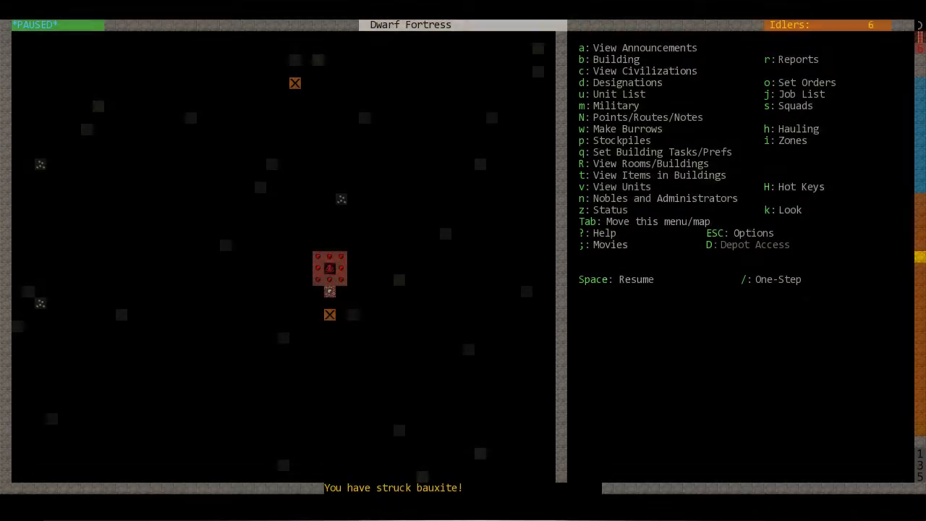
key(space)
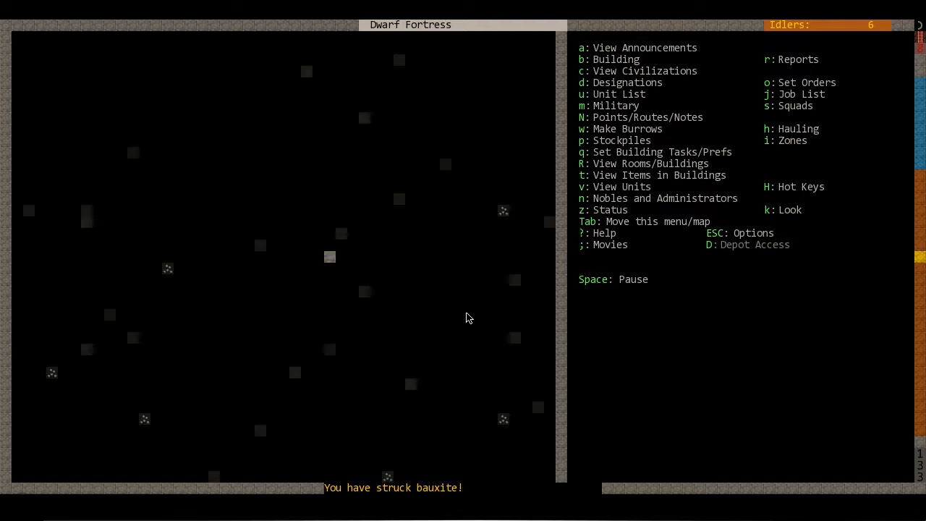
click(330, 257)
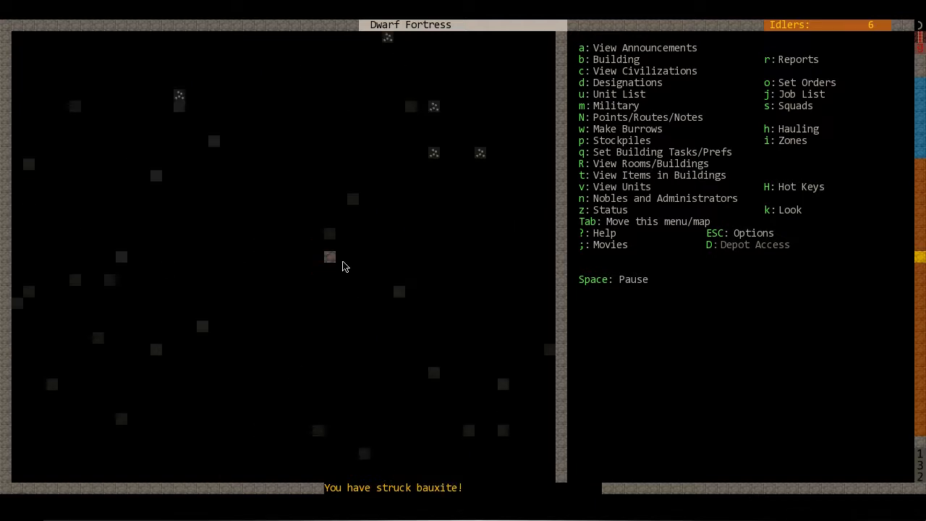
click(330, 257)
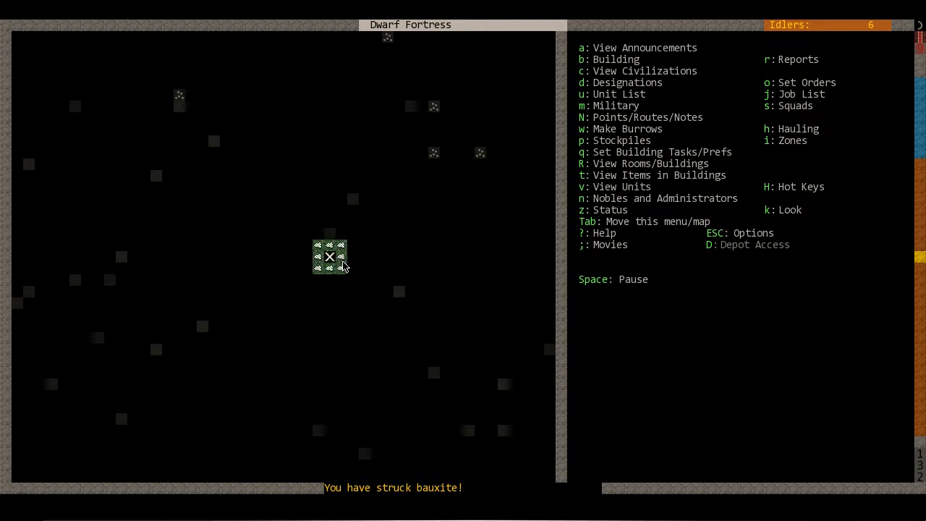
key(space)
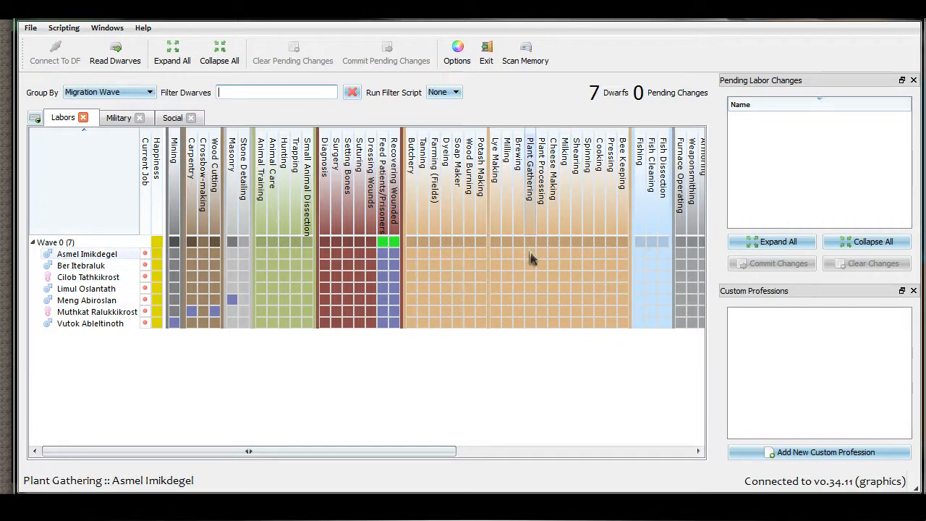
click(529, 253)
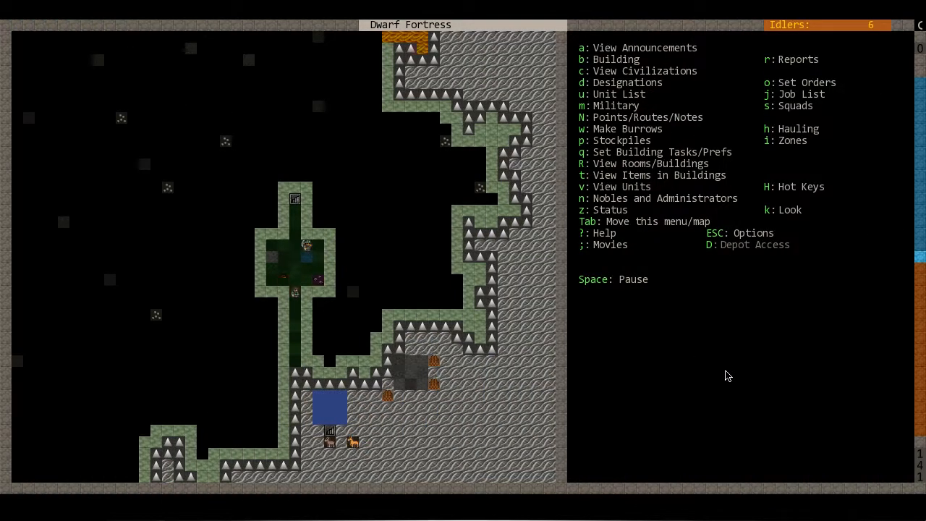
key(space)
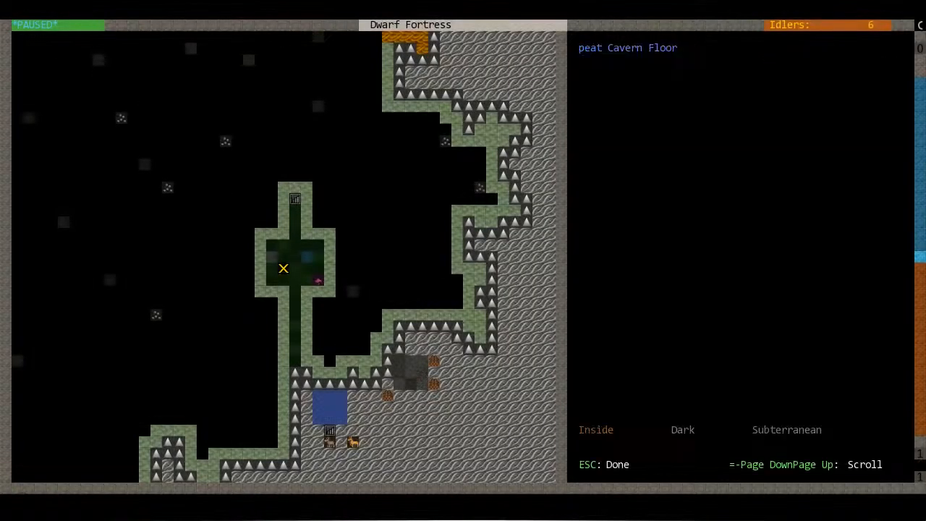
key(Escape)
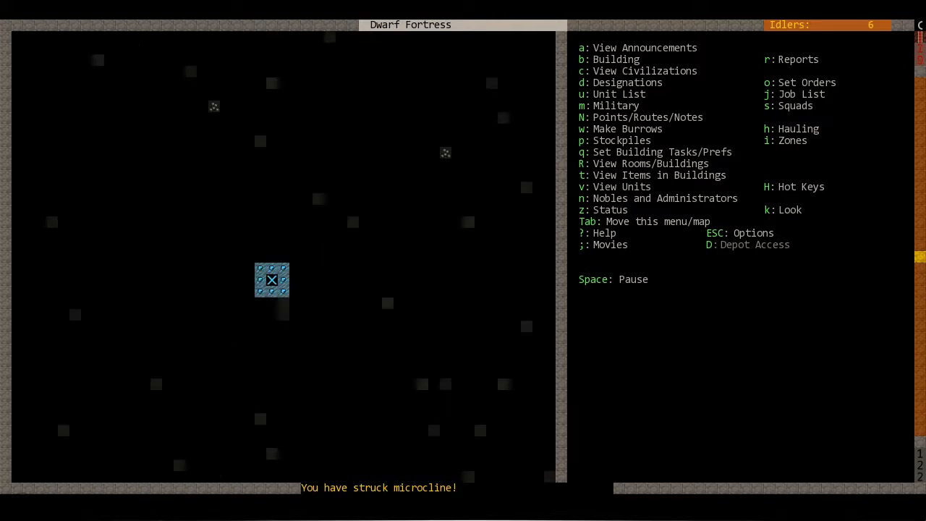
mouse_move(292, 295)
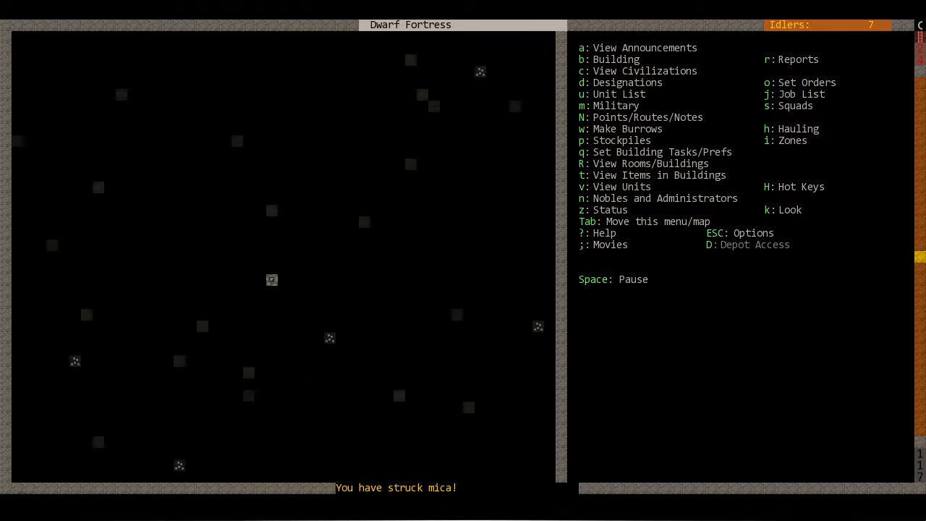
- Designate another up/down stairway under the existing stair shaft
key(d)
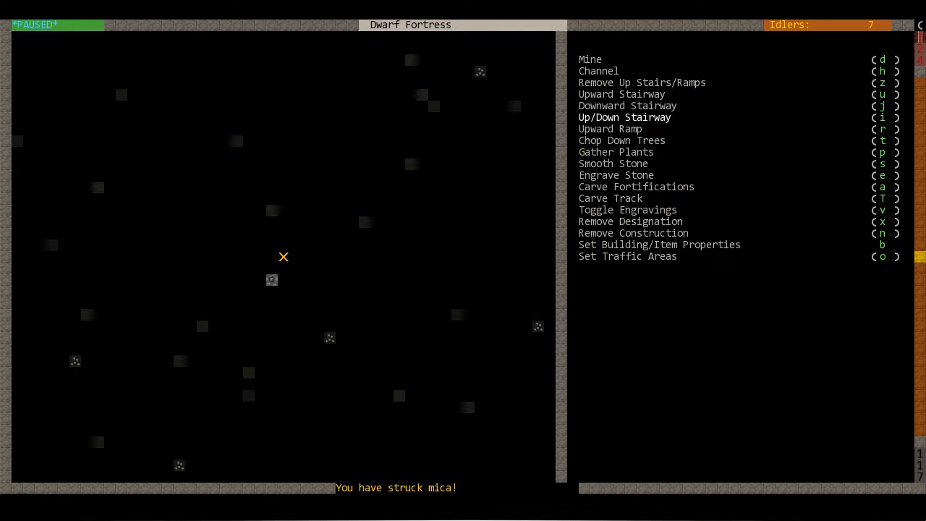
mouse_move(502, 342)
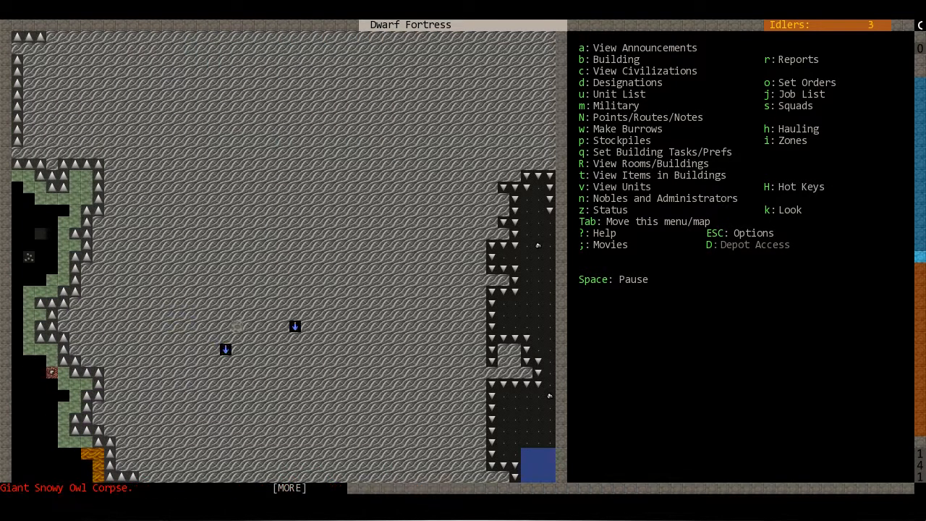
- Confirm the move order for The Greater Rooms, leave the squad menu and resume play
key(Space)
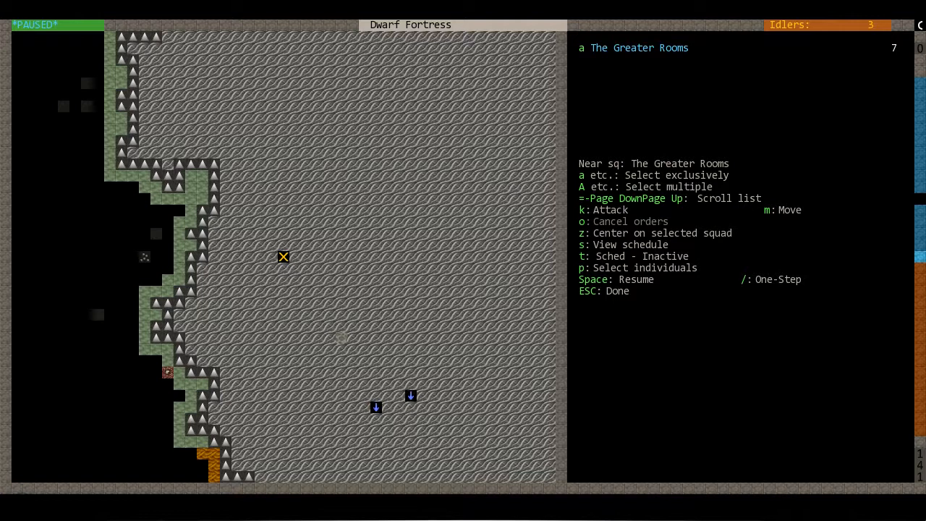
mouse_move(342, 338)
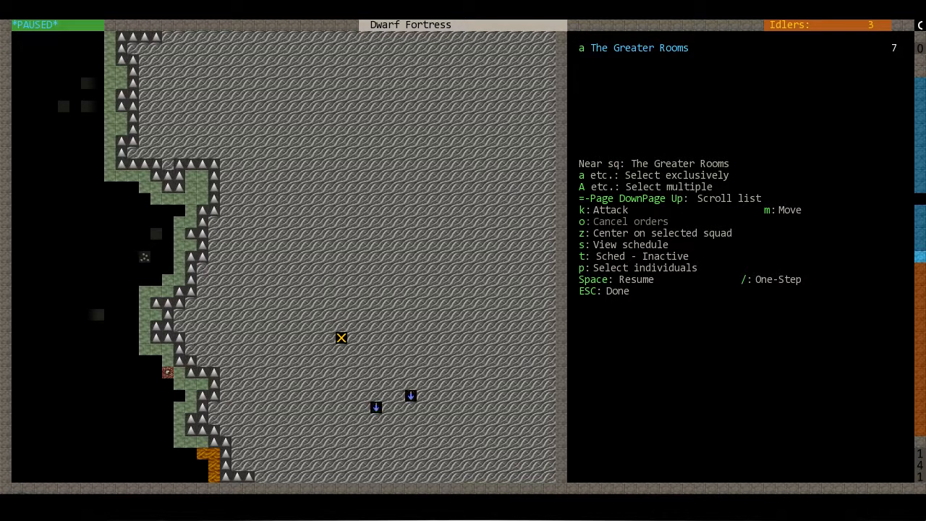
key(Escape)
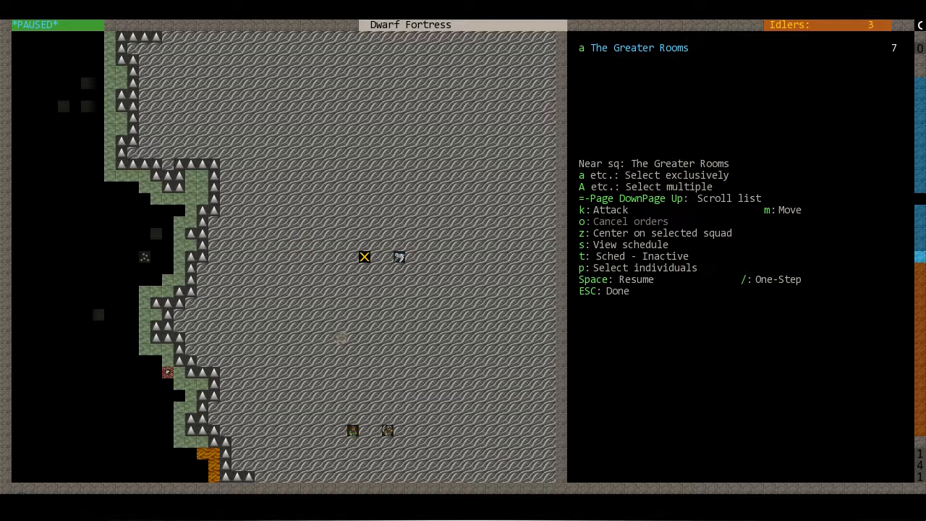
key(Escape)
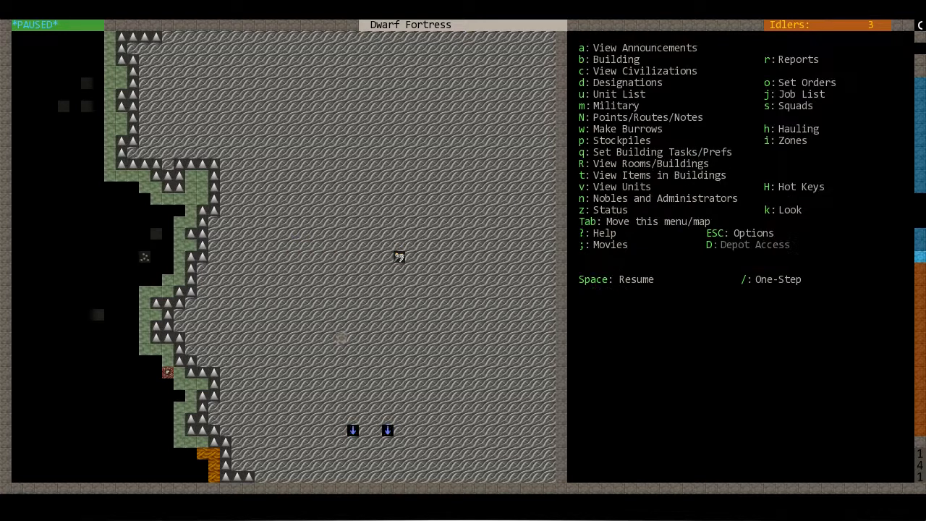
key(Space)
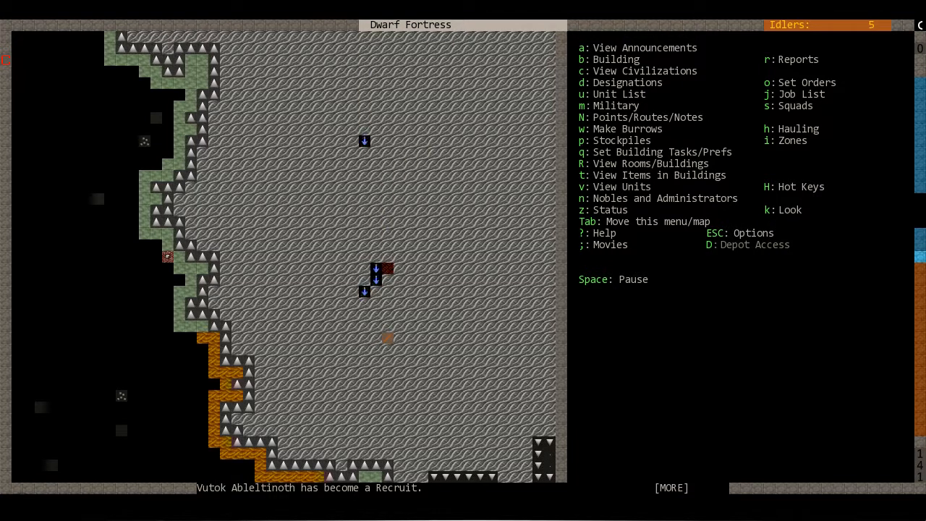
- Dismiss the recruitment announcement and switch over to the Dwarf Therapist labor grid
key(space)
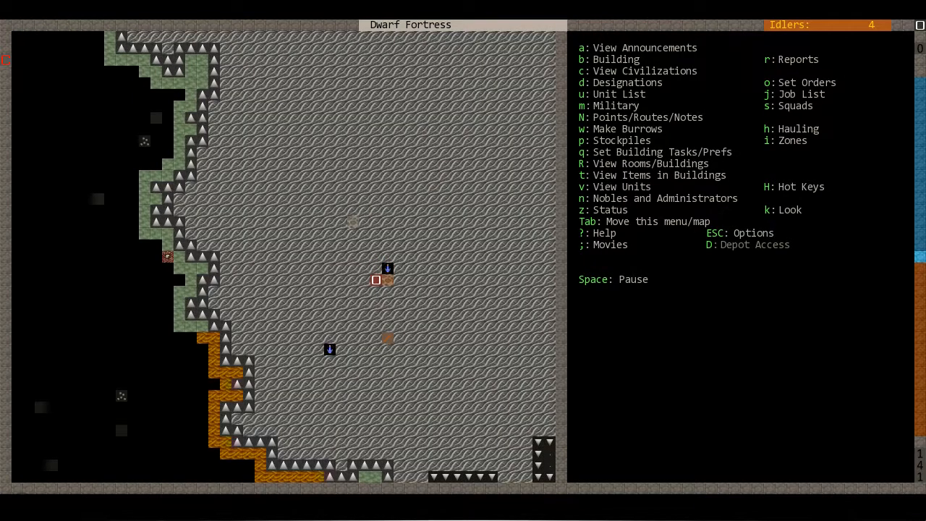
key(space)
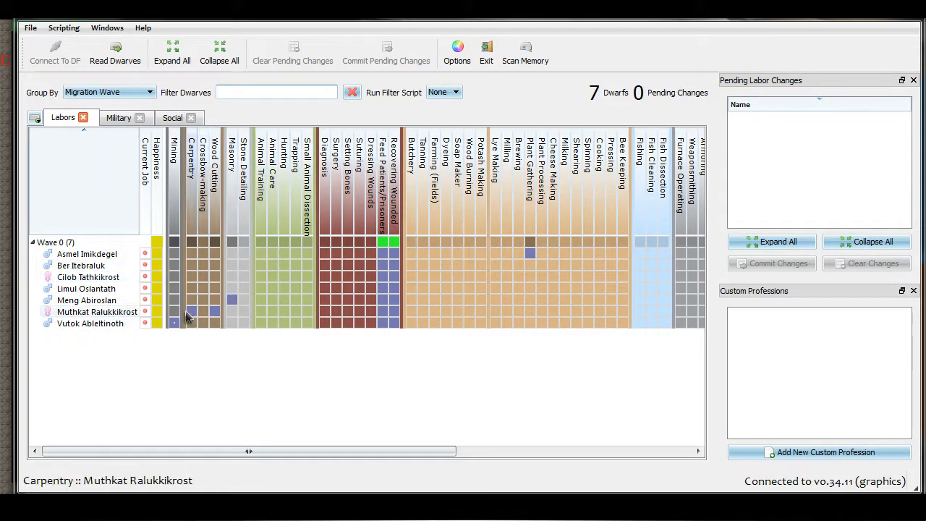
- Give one dwarf the Mining labor and commit the pending change
click(173, 264)
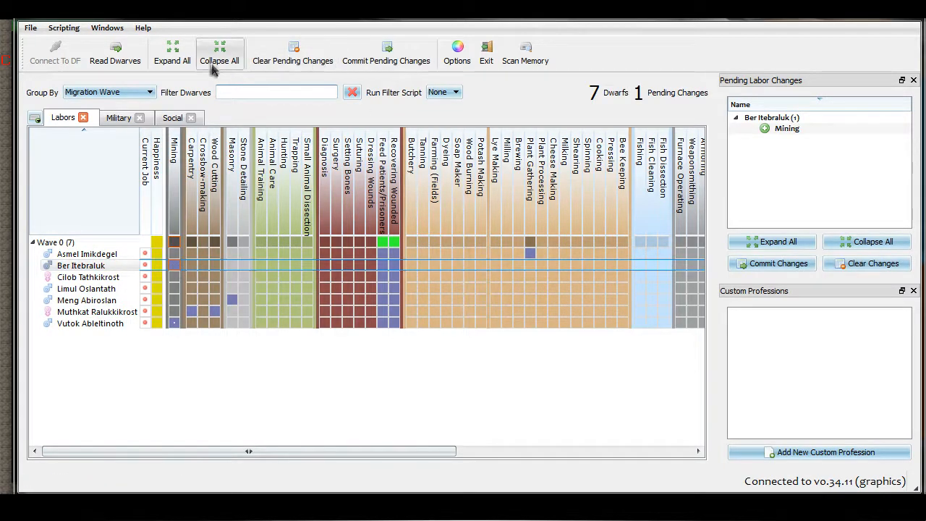
click(385, 51)
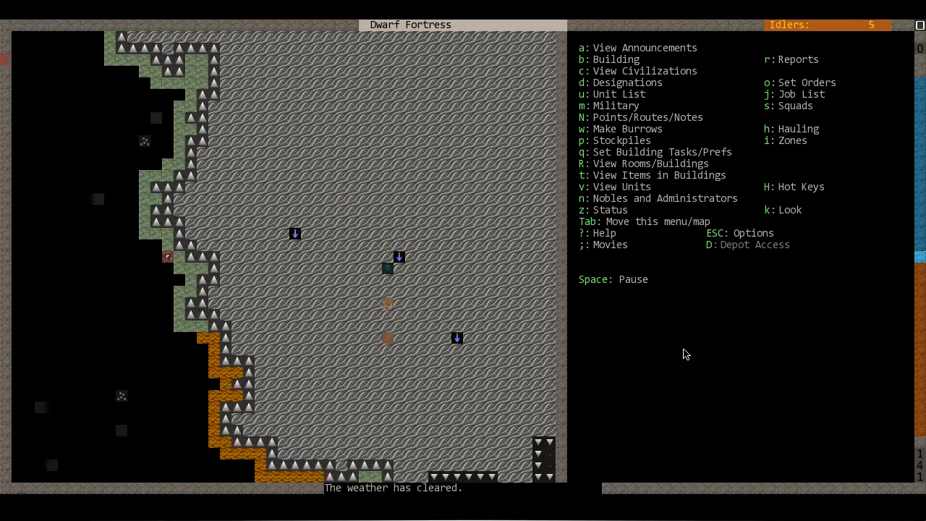
- Check the squad's attack orders, back out, pause the game and begin an activity zone
key(space)
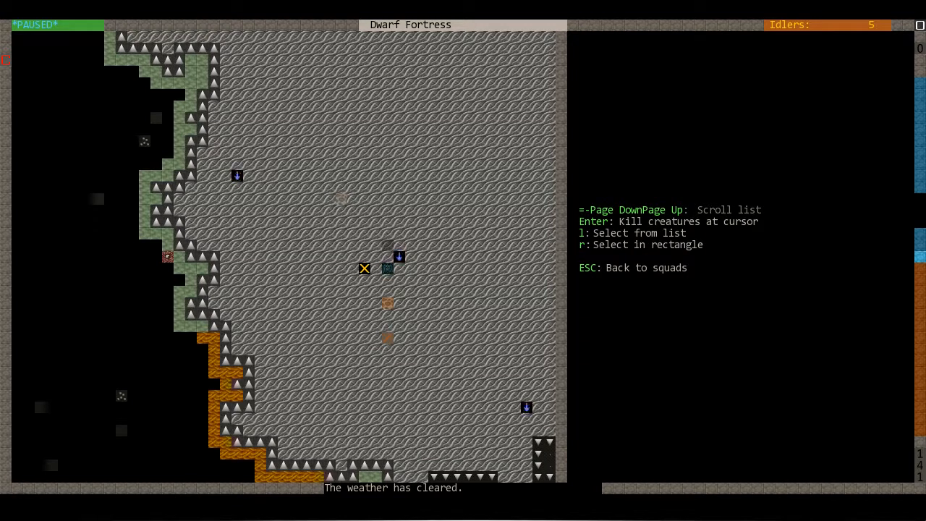
key(Escape)
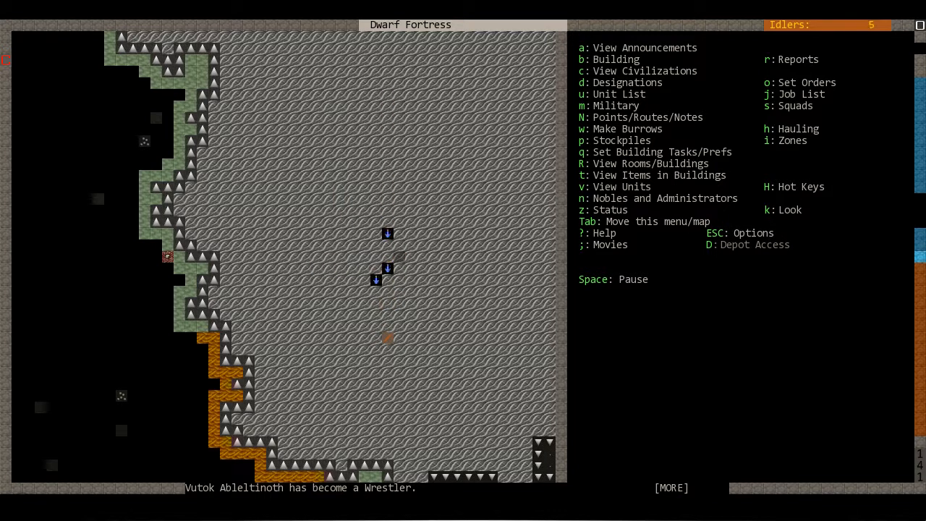
key(space)
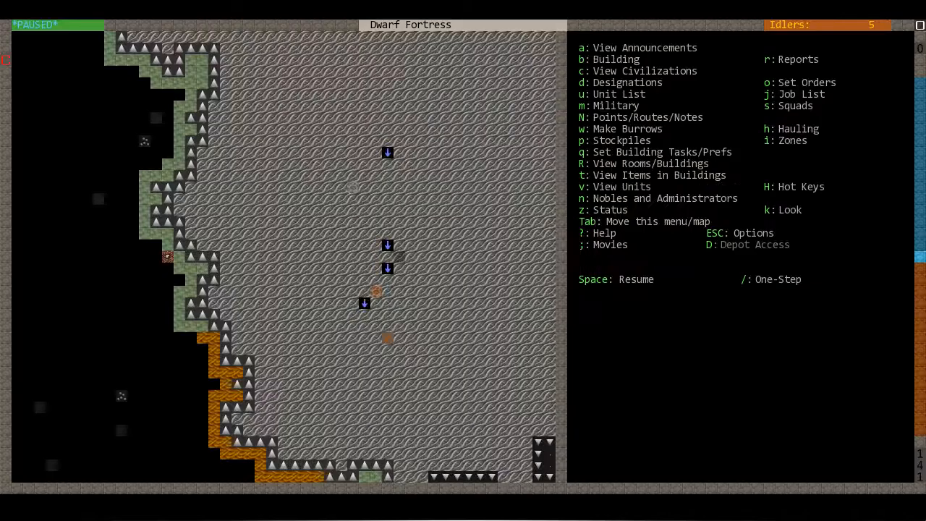
key(Space)
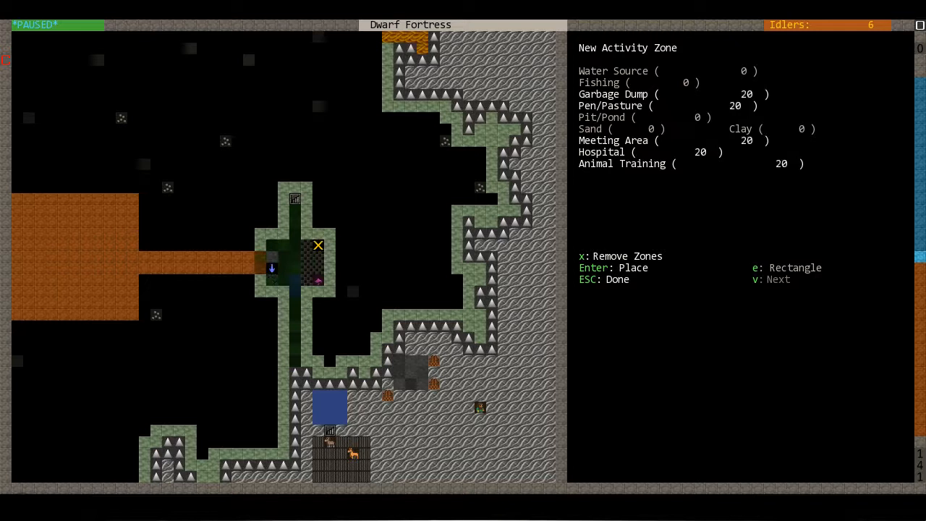
- Place the corner of the new activity zone beside the underground corridor
key(Escape)
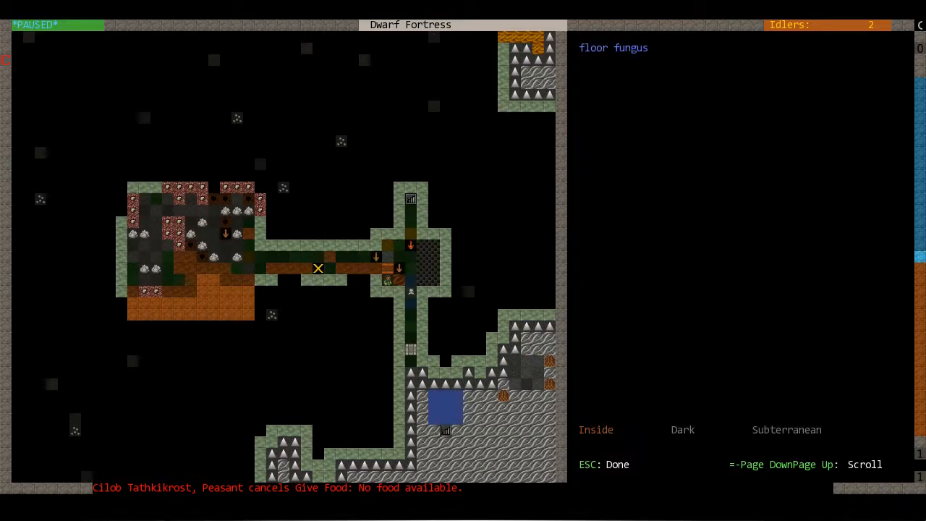
mouse_move(353, 246)
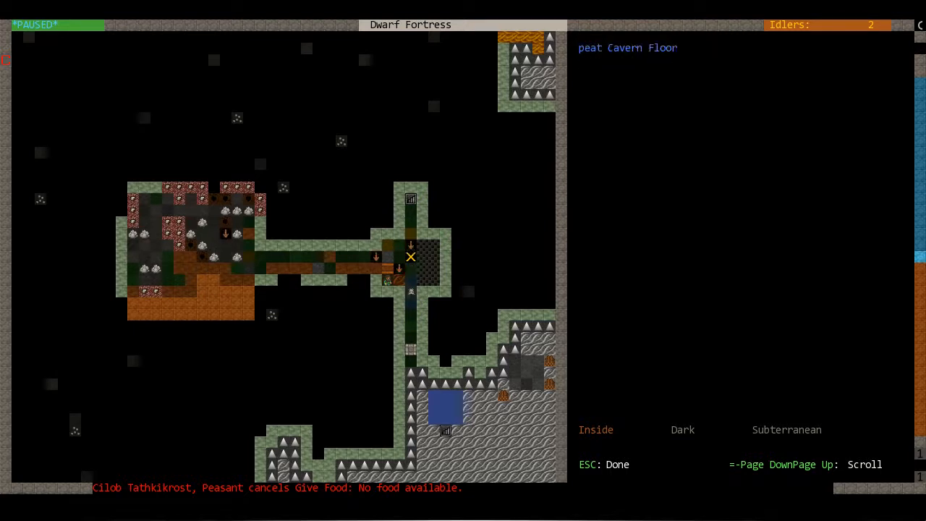
- Inspect corridor tiles with Look and bring up the starving militia commander's sheet
key(Escape)
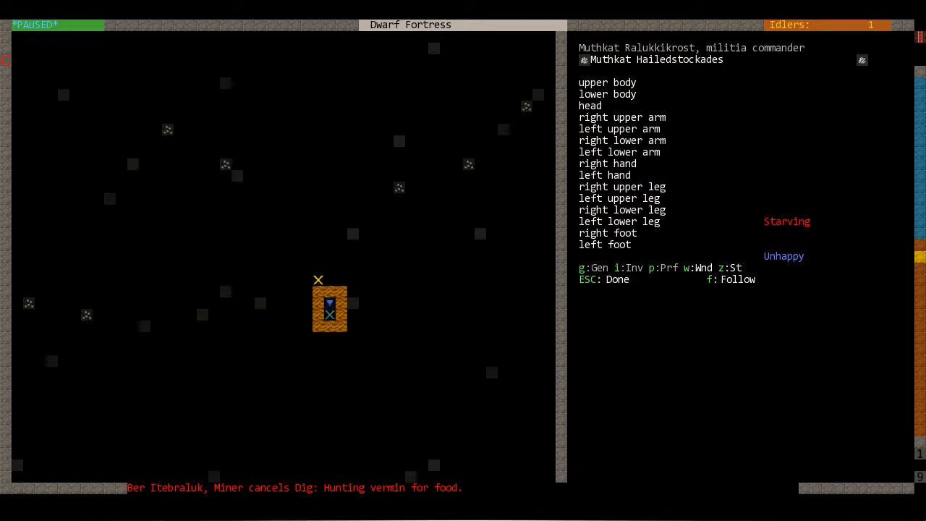
- Close the commander's details to queue Construct Mechanisms at the Mechanic's Workshop
key(Escape)
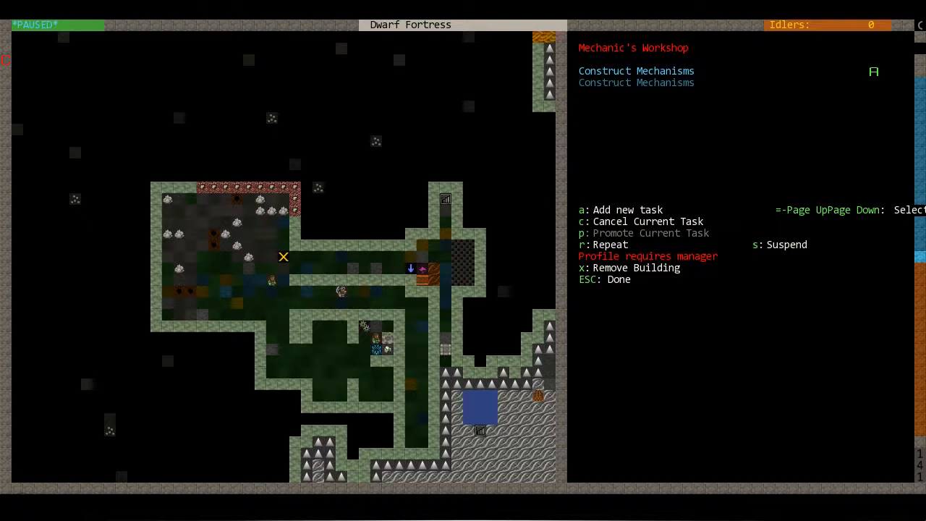
- Close the Mechanic's Workshop task list, returning to the underground map
key(s)
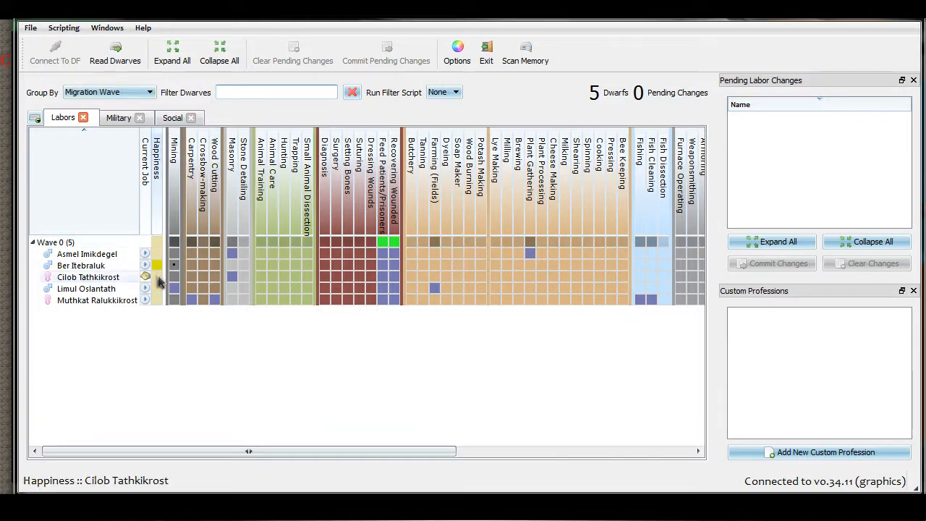
mouse_move(228, 278)
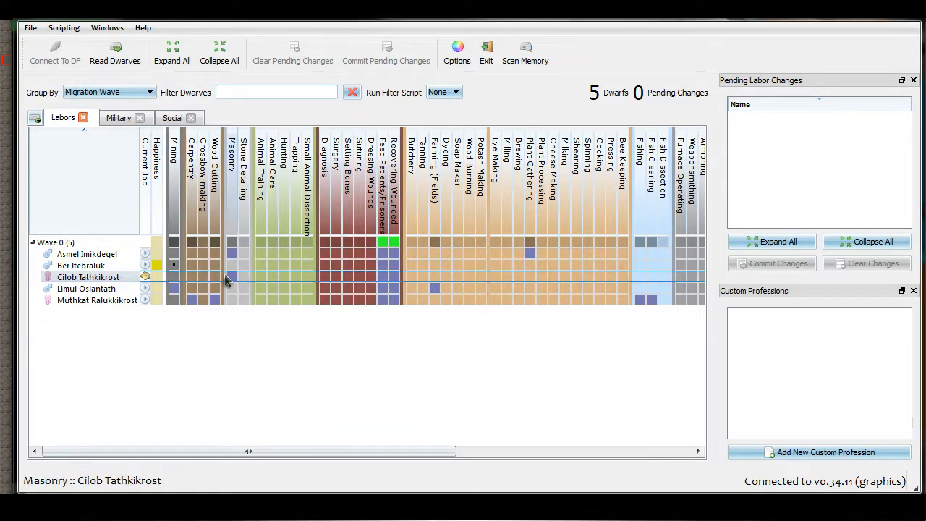
- Review the five dwarves' labor columns unchanged and return to Dwarf Fortress
drag(249, 451, 369, 455)
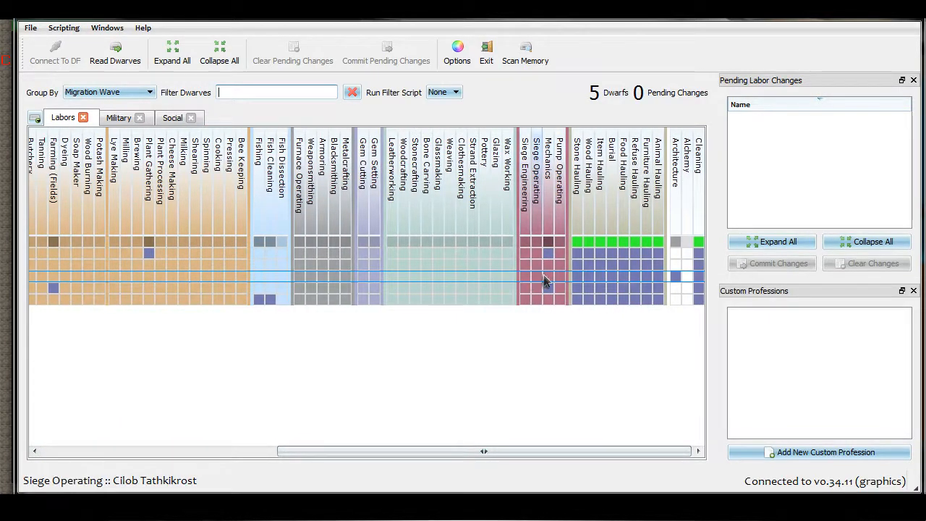
click(114, 52)
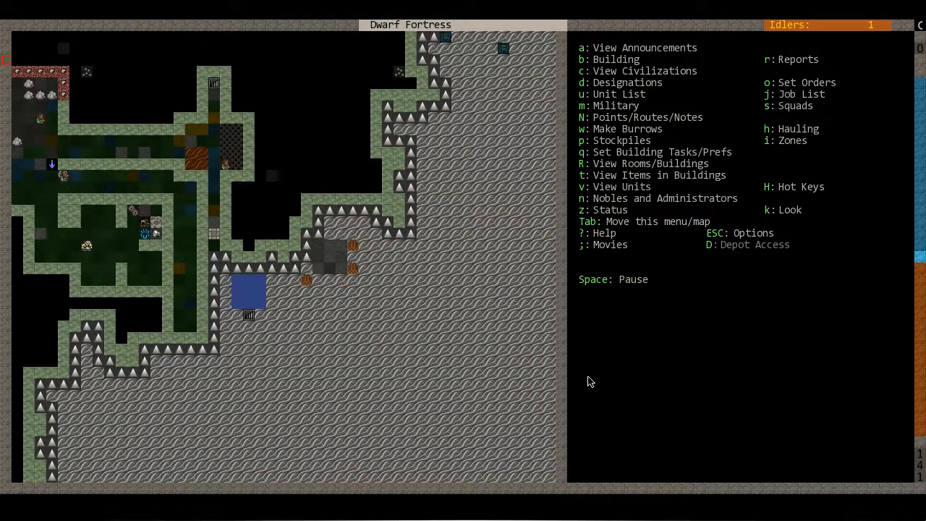
- Pause the running tundra fortress with the region map beside it
scroll(down, 3)
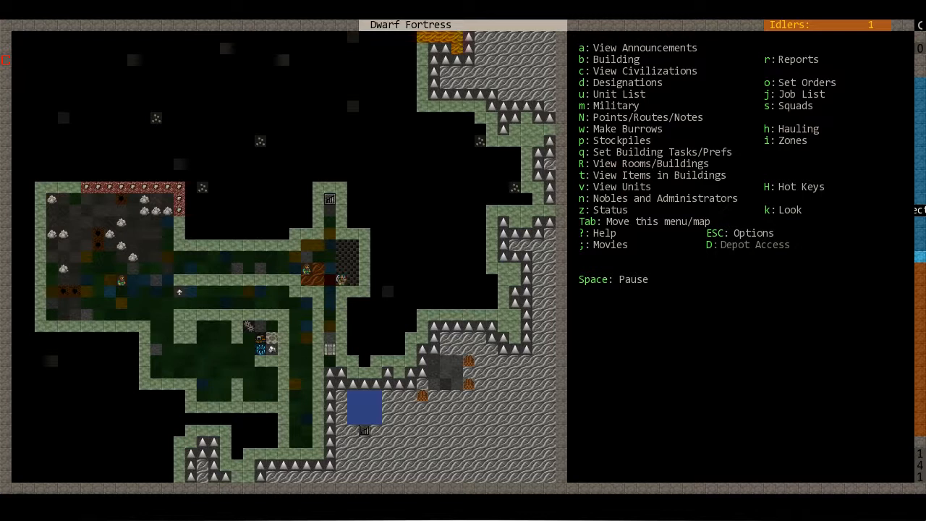
key(b)
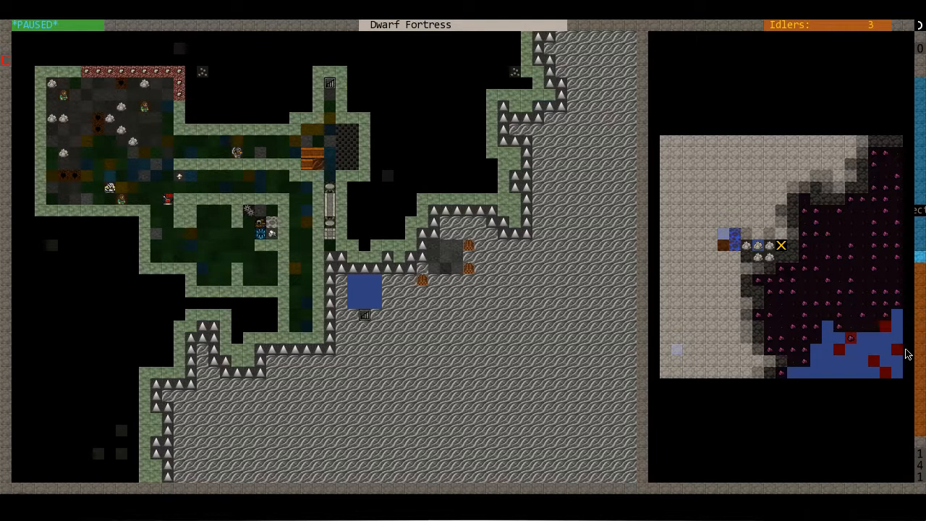
key(Escape)
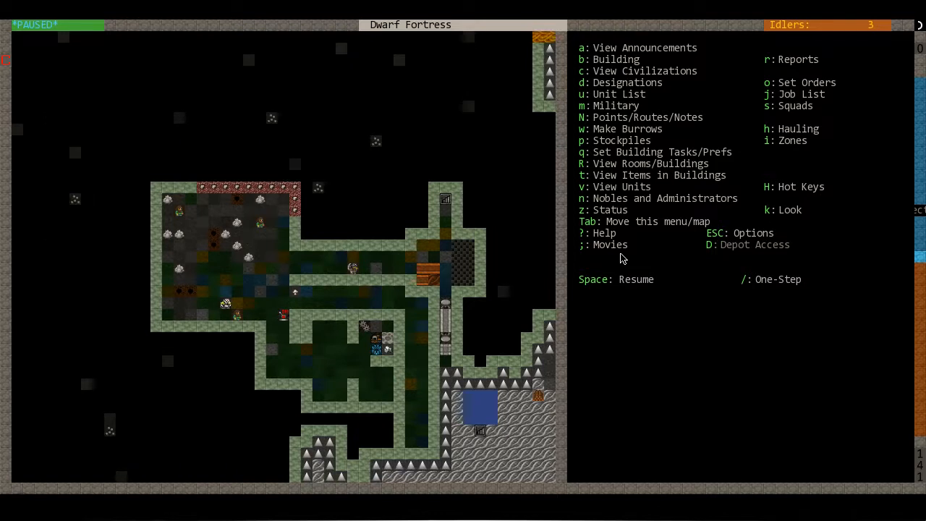
key(i)
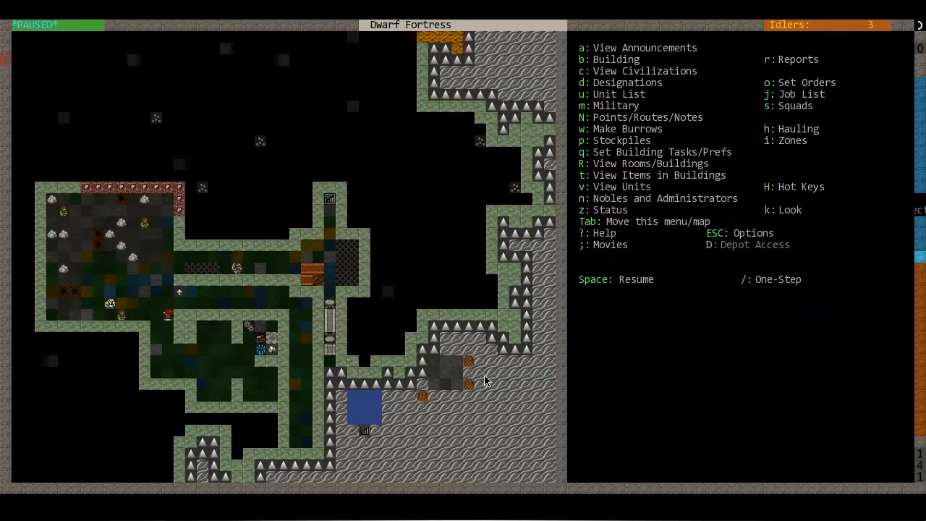
key(space)
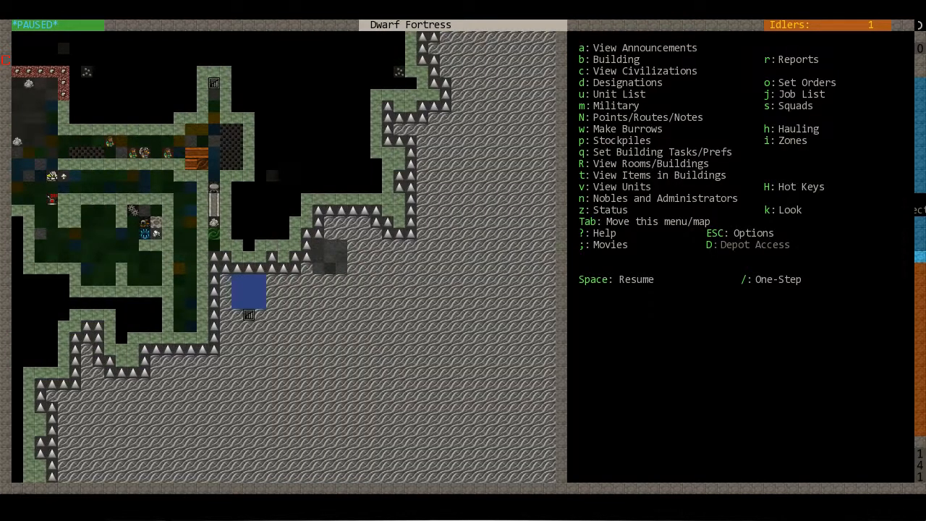
- Pan south and inspect a tile where the corpses advance across the snow
key(space)
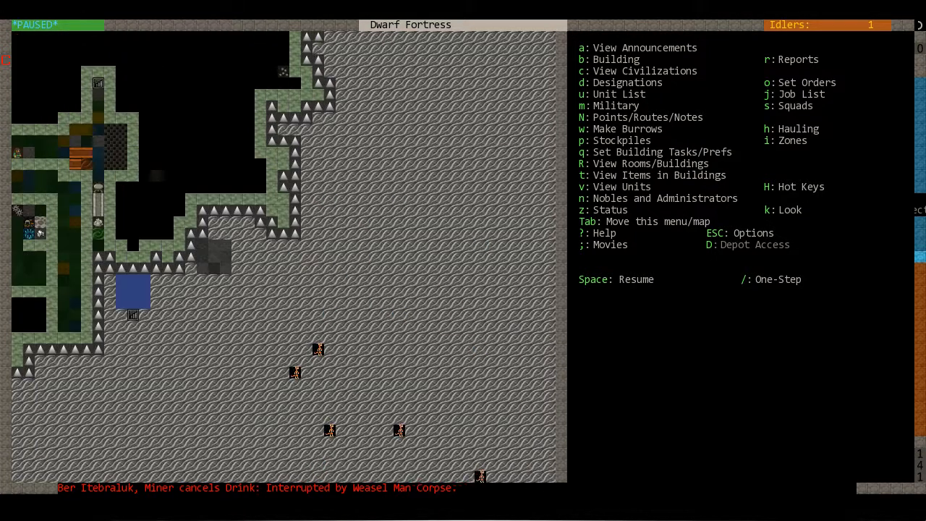
key(k)
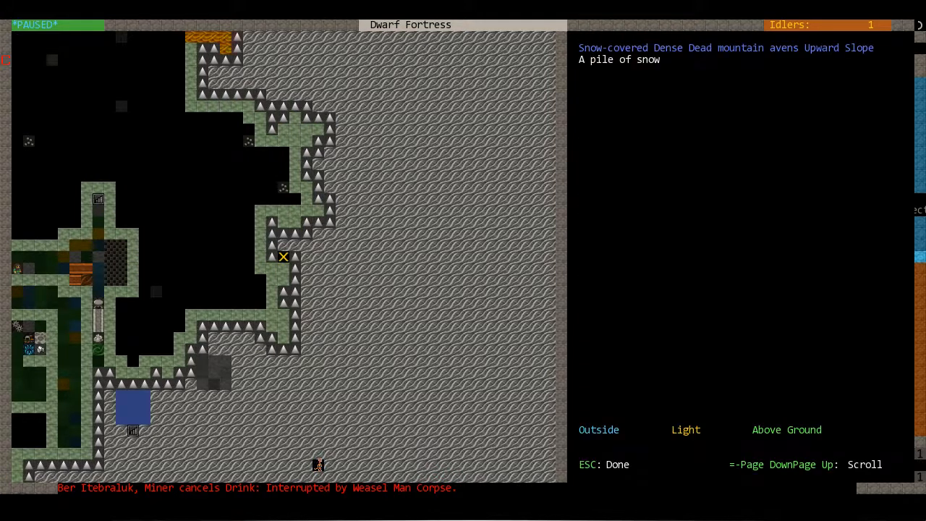
key(Escape)
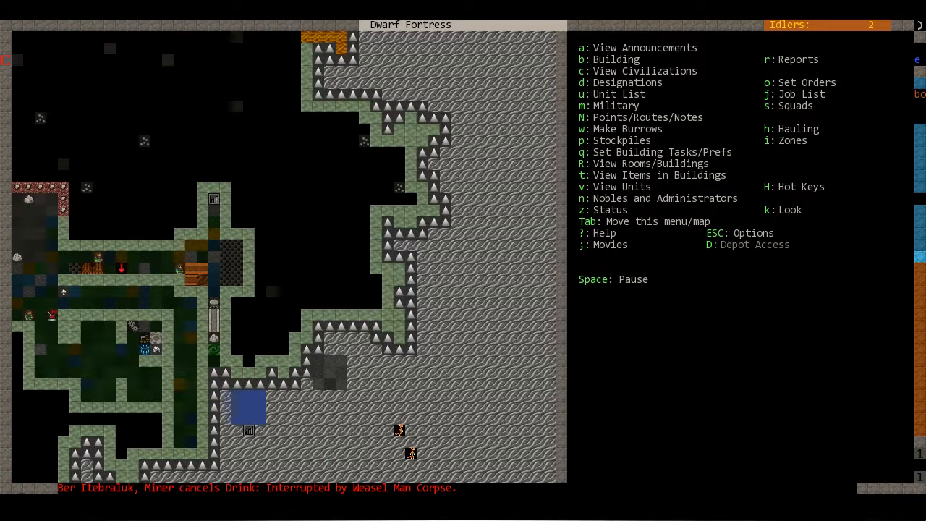
- Toggle pause and bring up the conglomerate lever's linking and pull options
key(space)
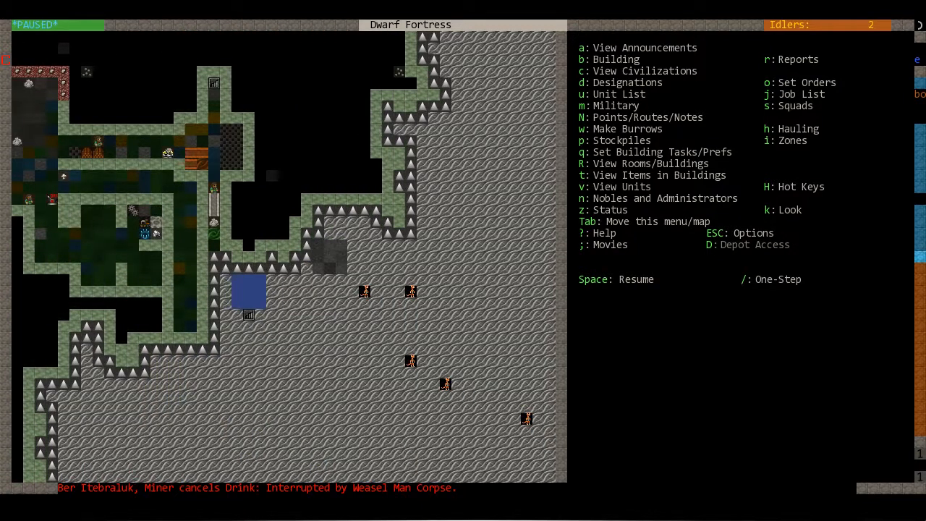
key(space)
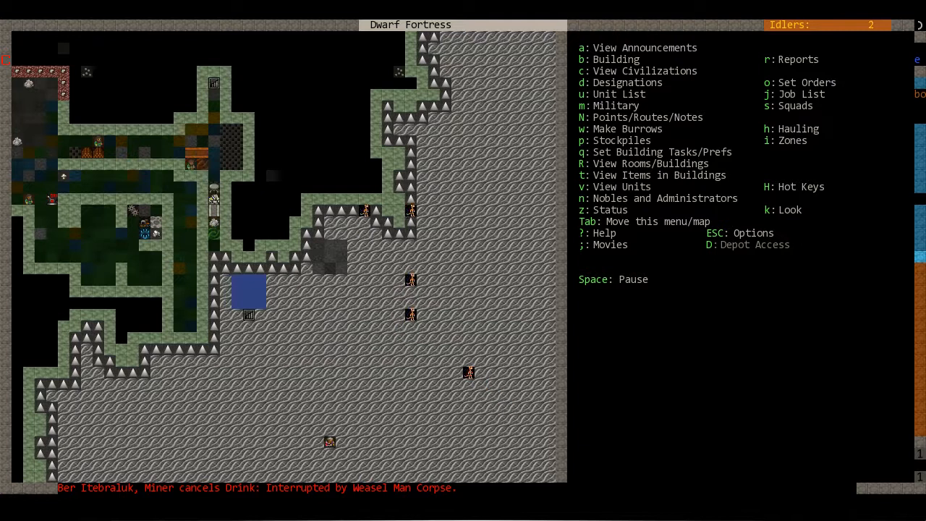
key(space)
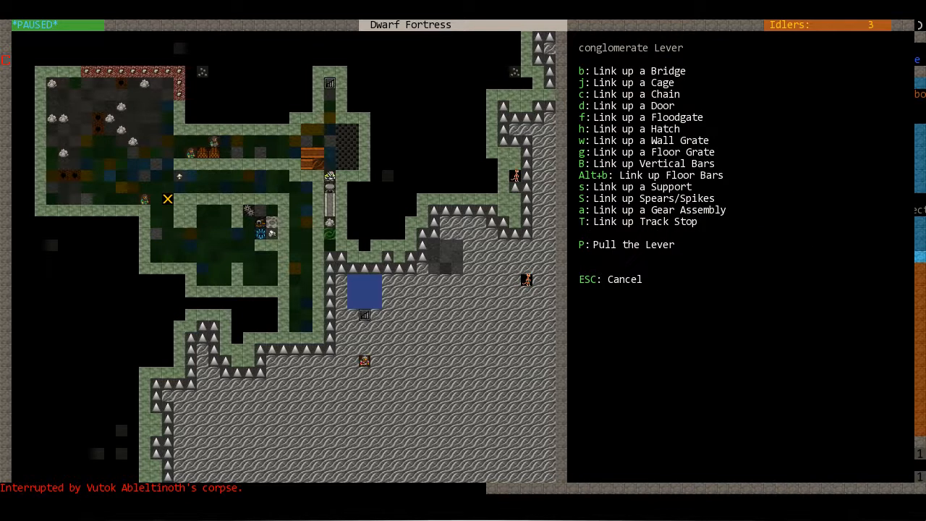
- Order the lever pulled and review the unit list of five citizens
key(Escape)
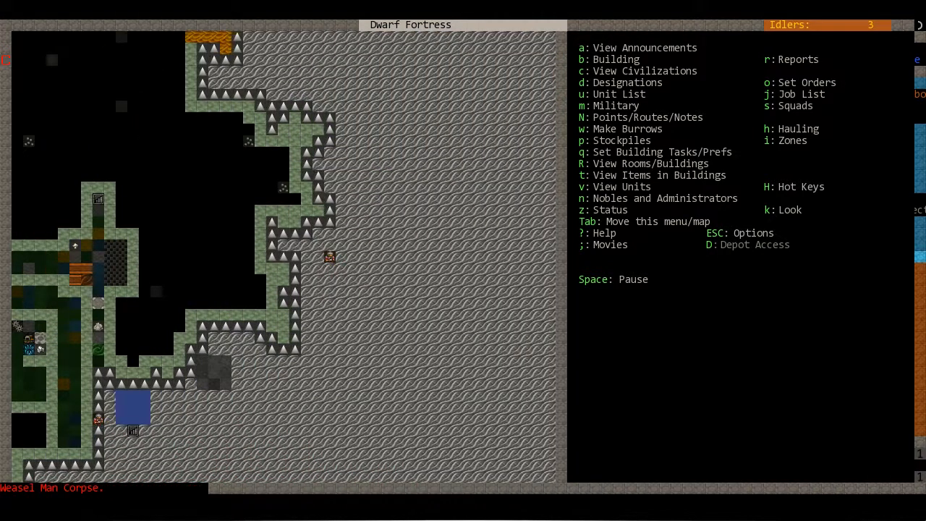
key(space)
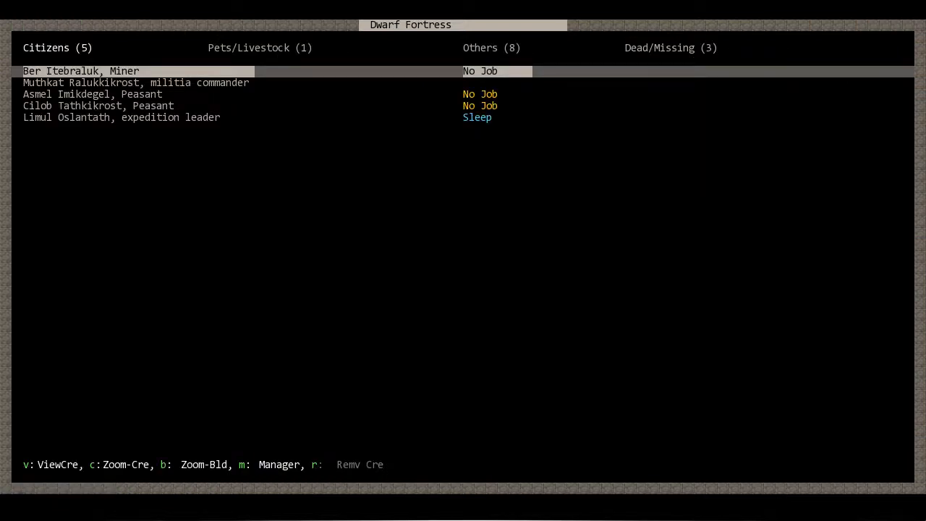
- Leave the unit list and let play continue over the lower cavern level
click(122, 117)
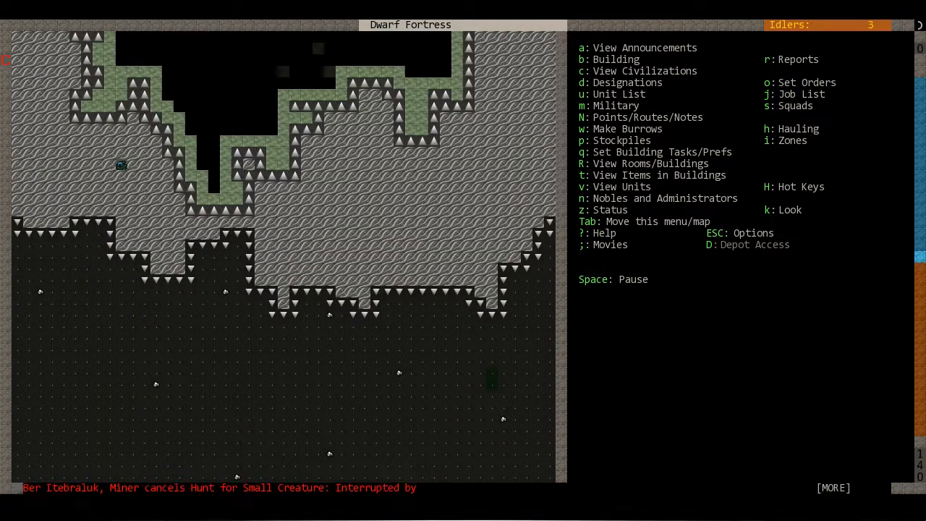
- Pause, check citizens (now four) and pets/livestock, then review the corpse fight reports
key(space)
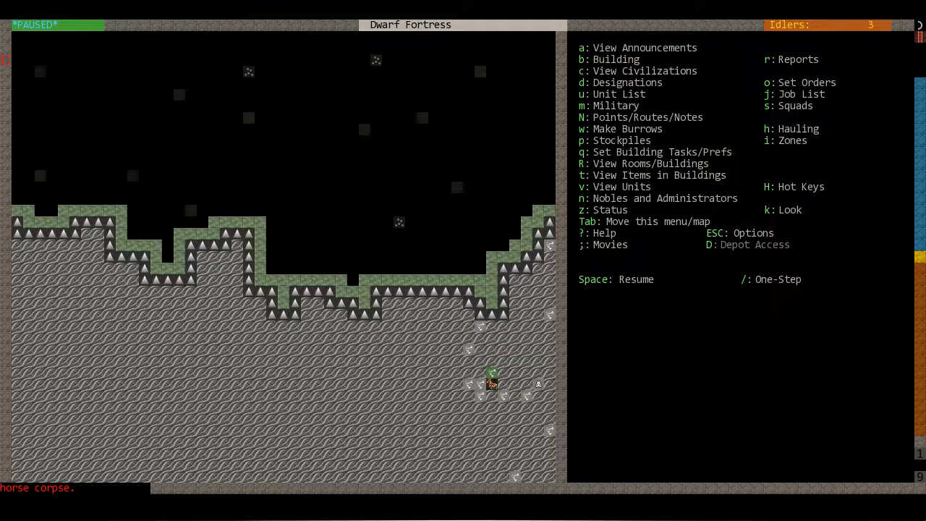
key(space)
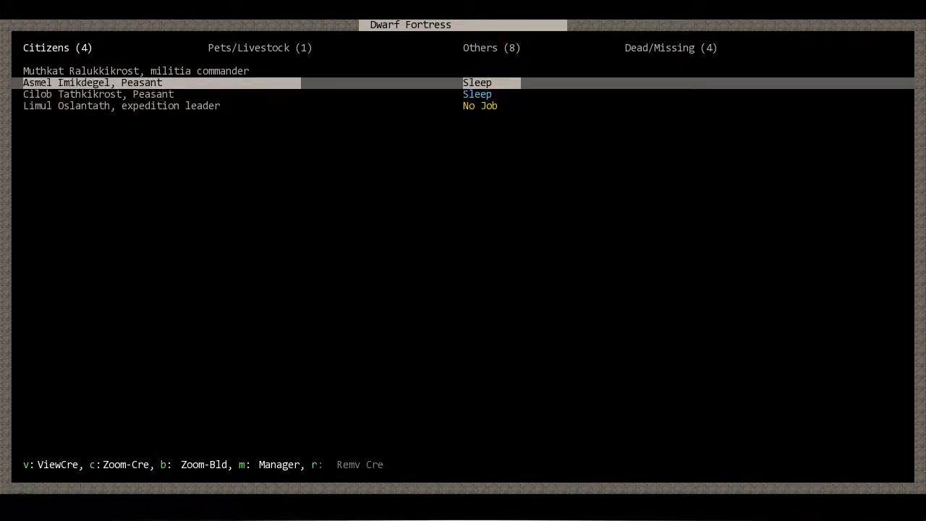
click(259, 48)
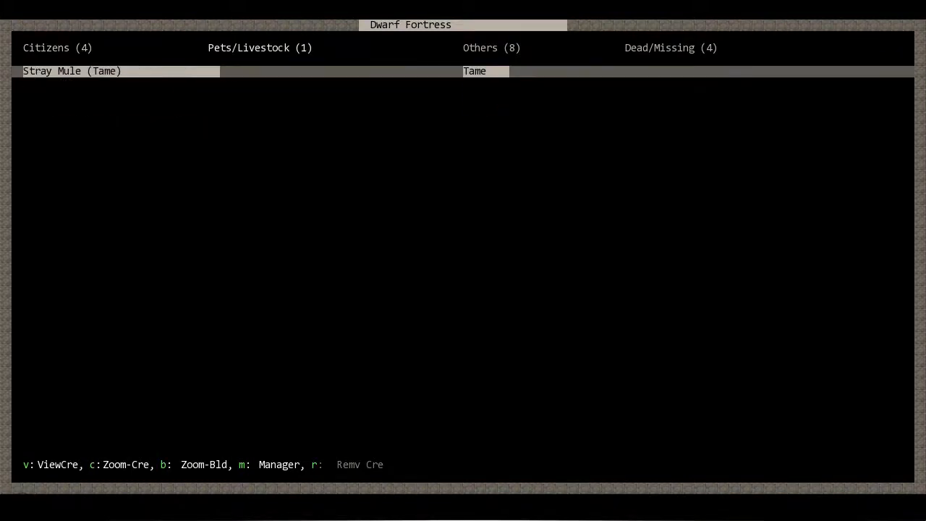
click(57, 48)
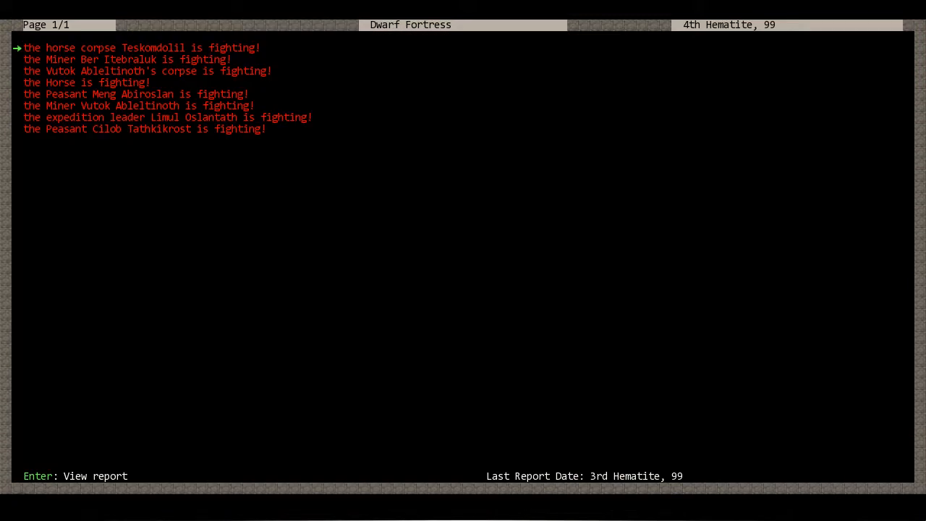
key(Escape)
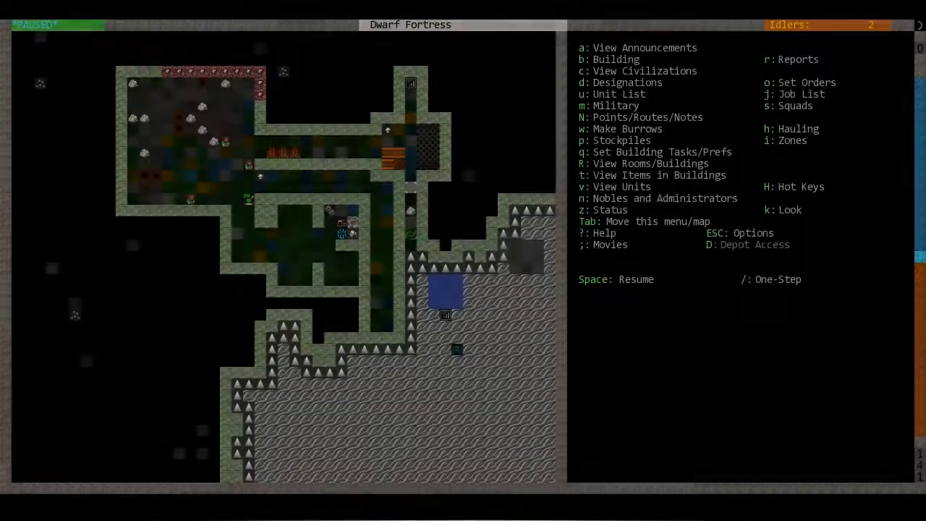
- Resume play on the underground fortress map
key(space)
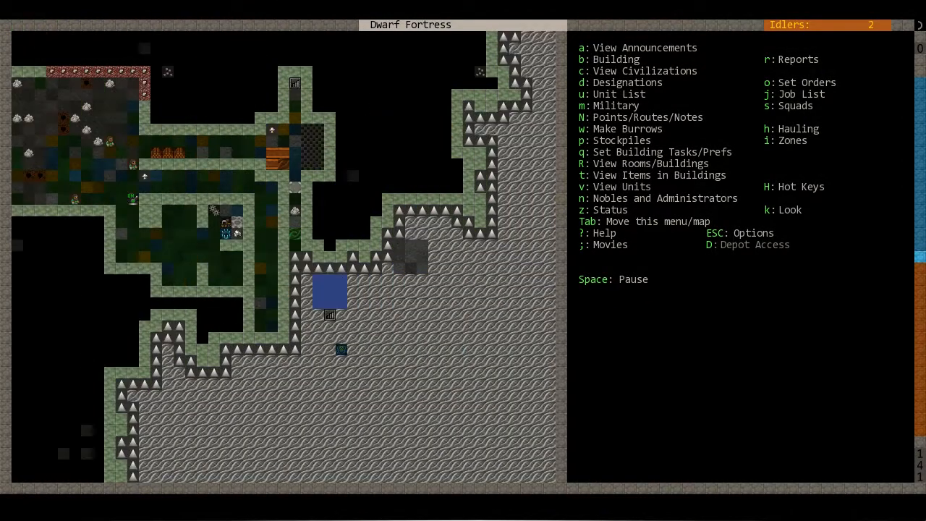